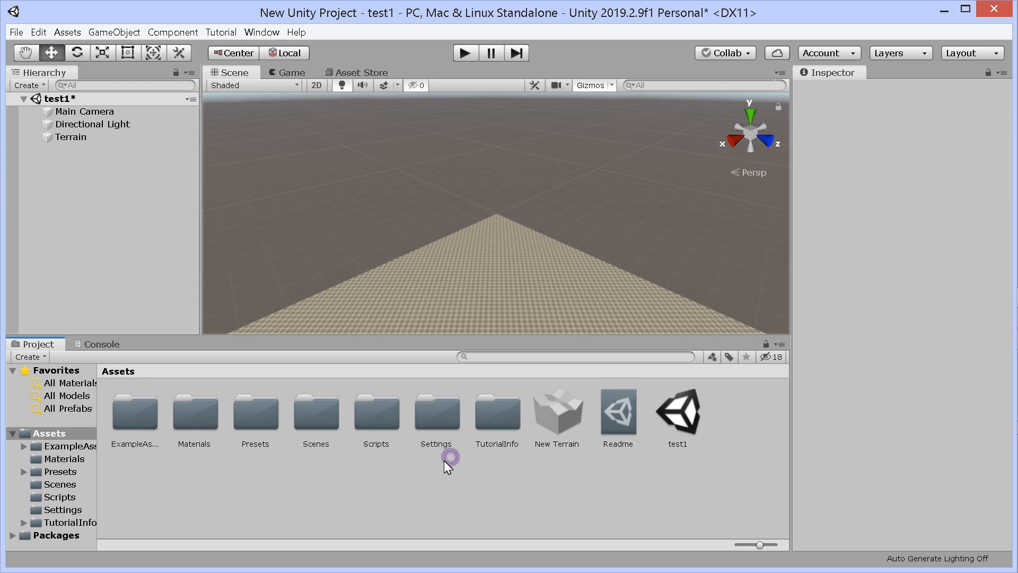
mouse_move(374, 248)
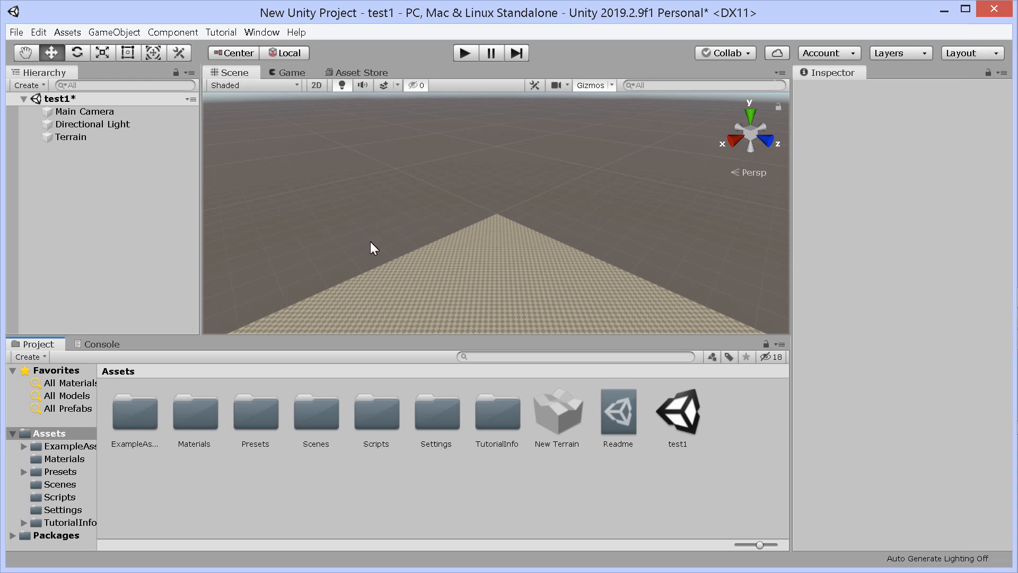
mouse_move(218, 74)
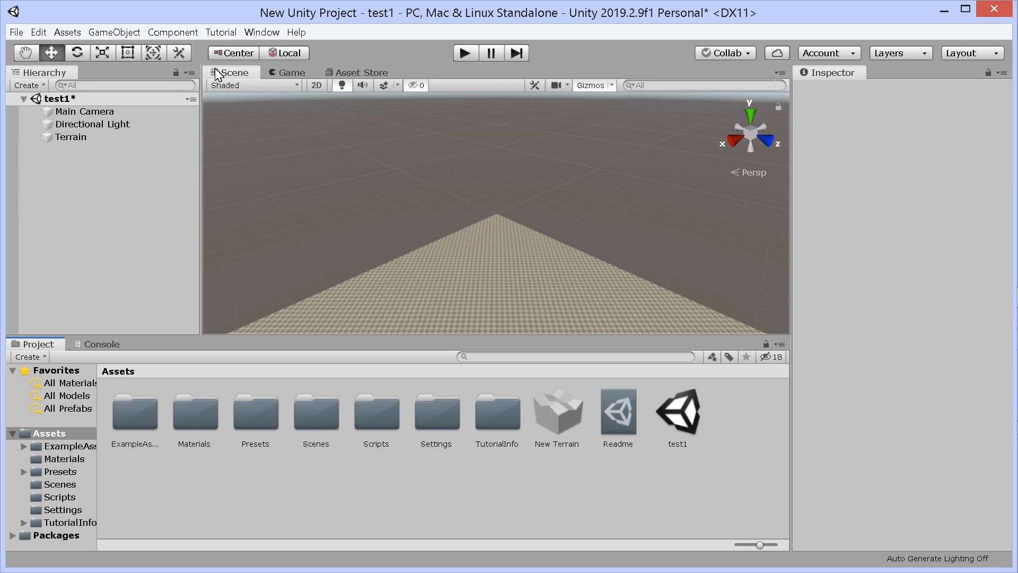
mouse_move(125, 209)
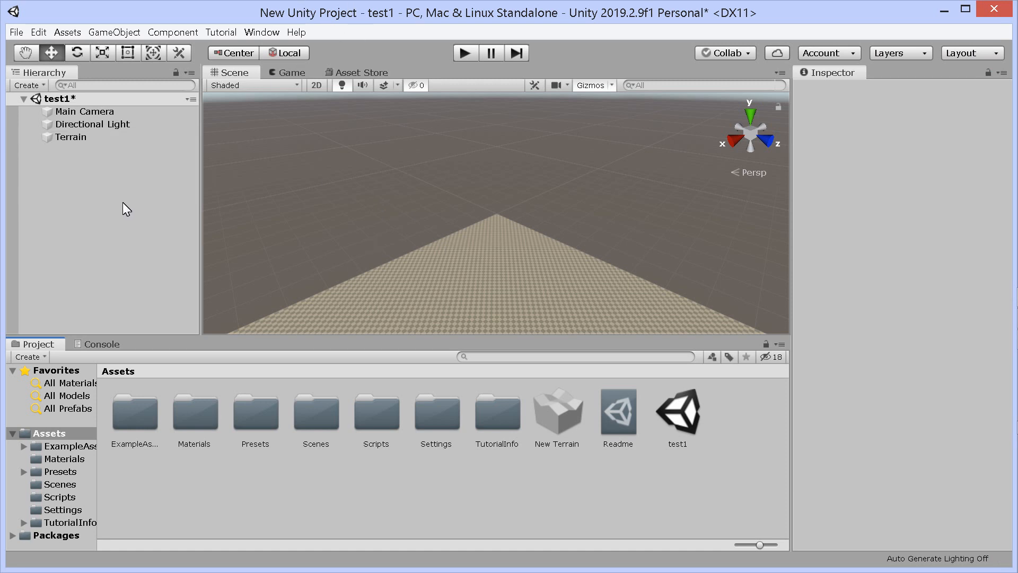
Step: Browse the Asset Store's free character controller search results inside the editor
left_click(68, 32)
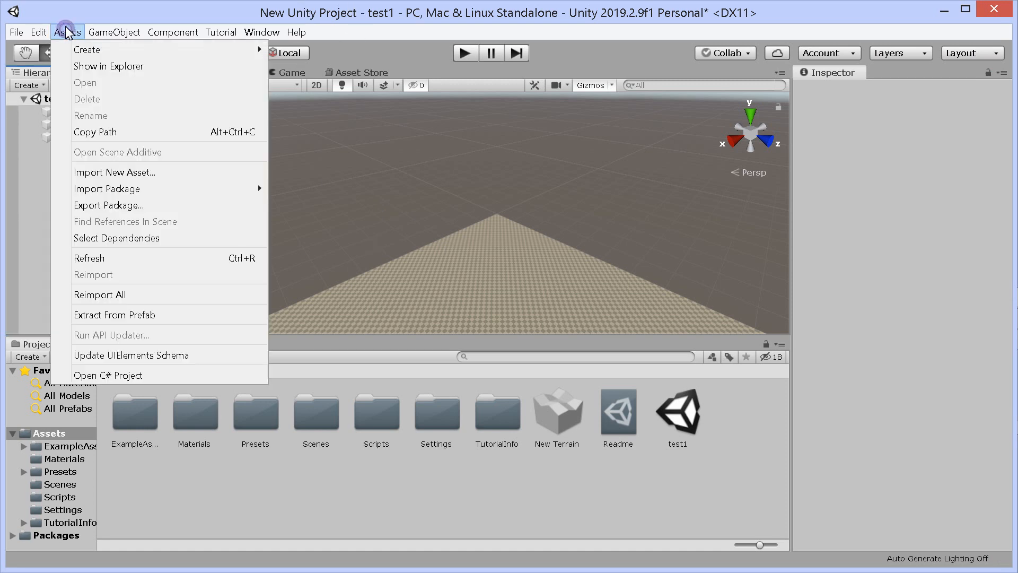
mouse_move(116, 205)
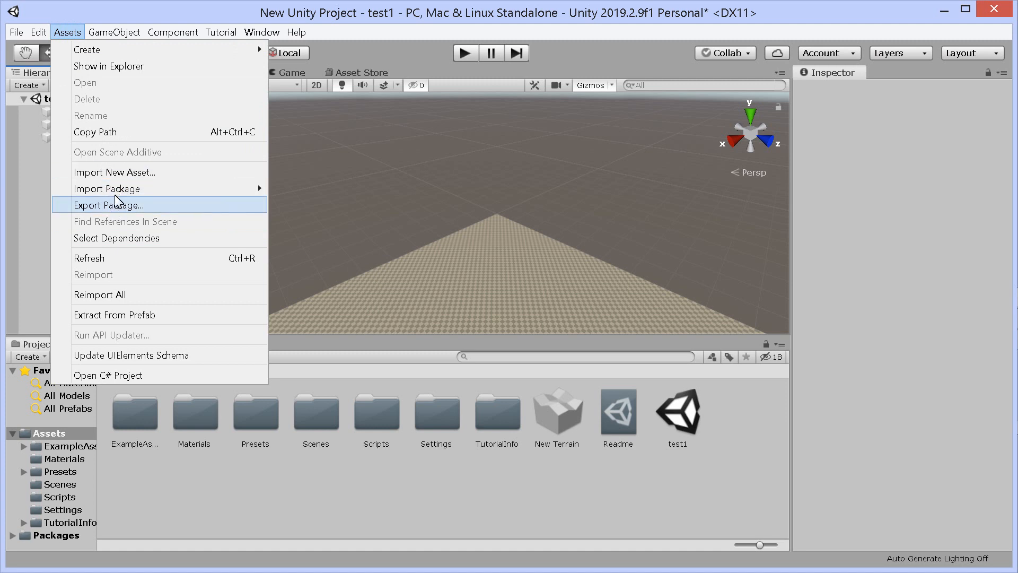
mouse_move(168, 189)
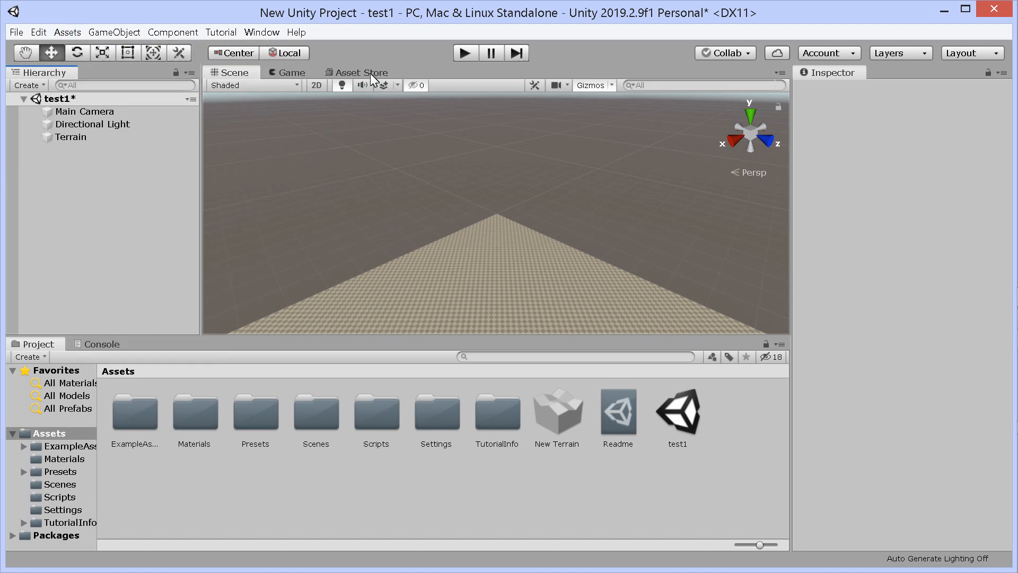
left_click(360, 72)
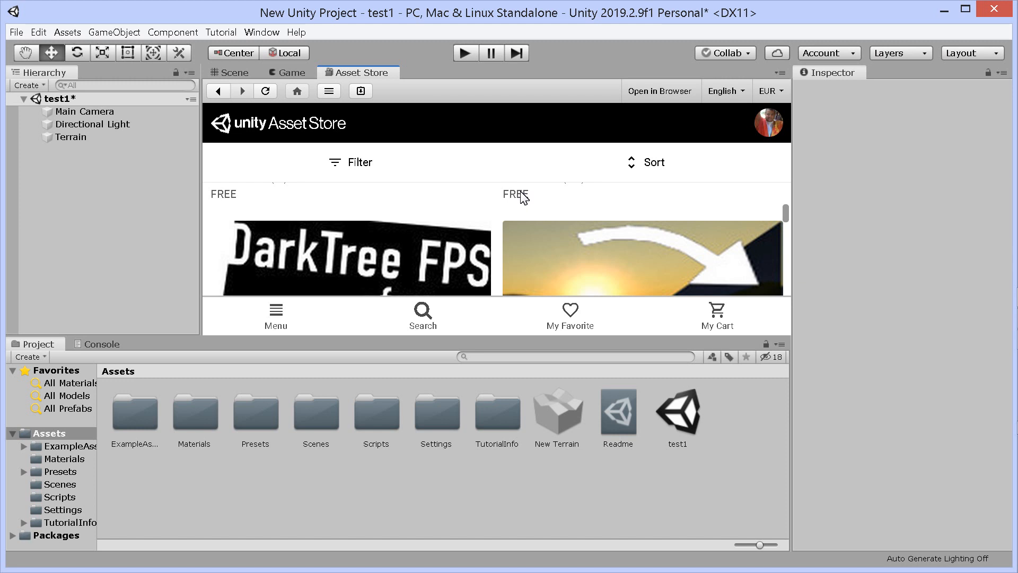
left_click(653, 161)
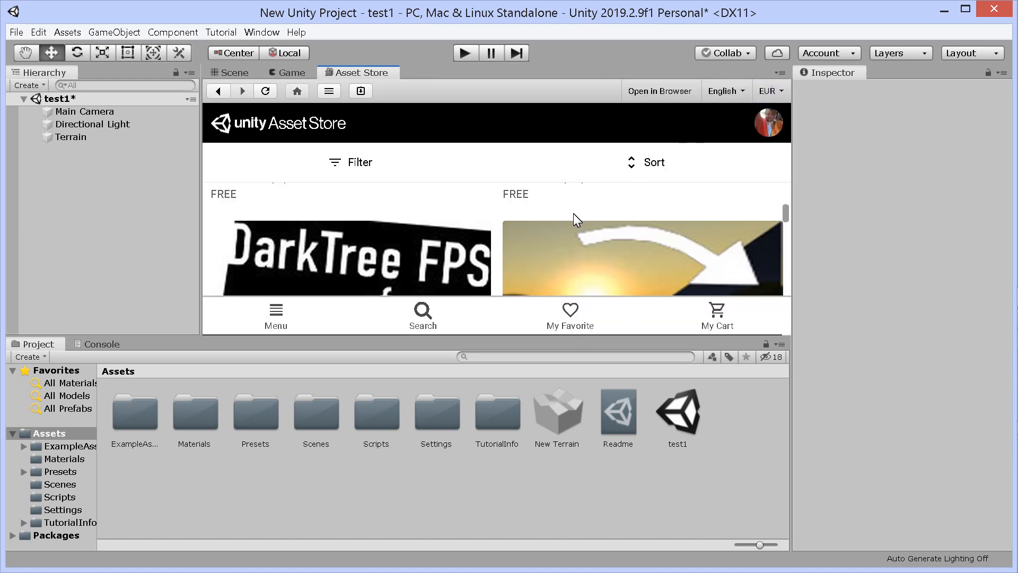
scroll("down", 3)
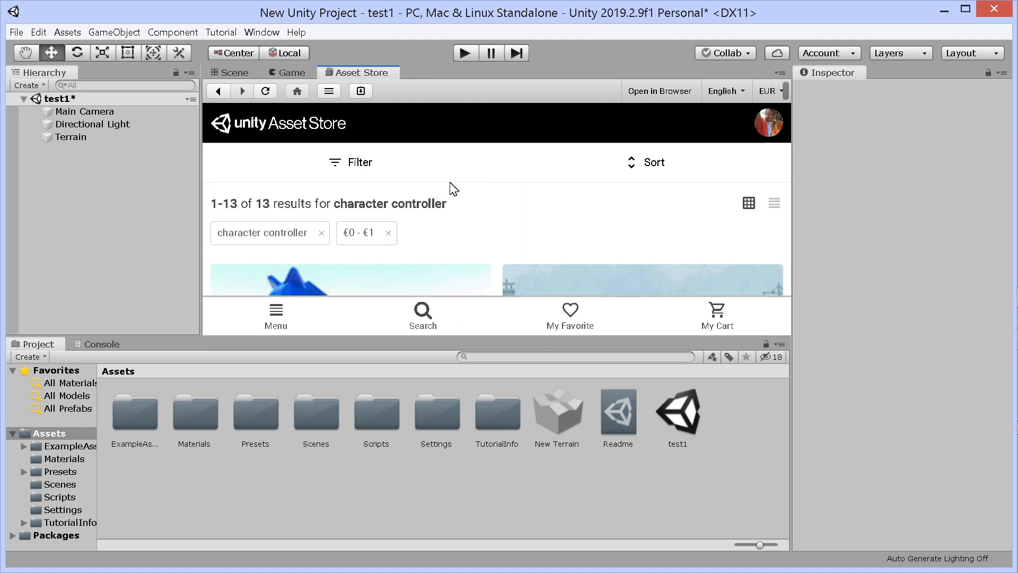
mouse_move(430, 267)
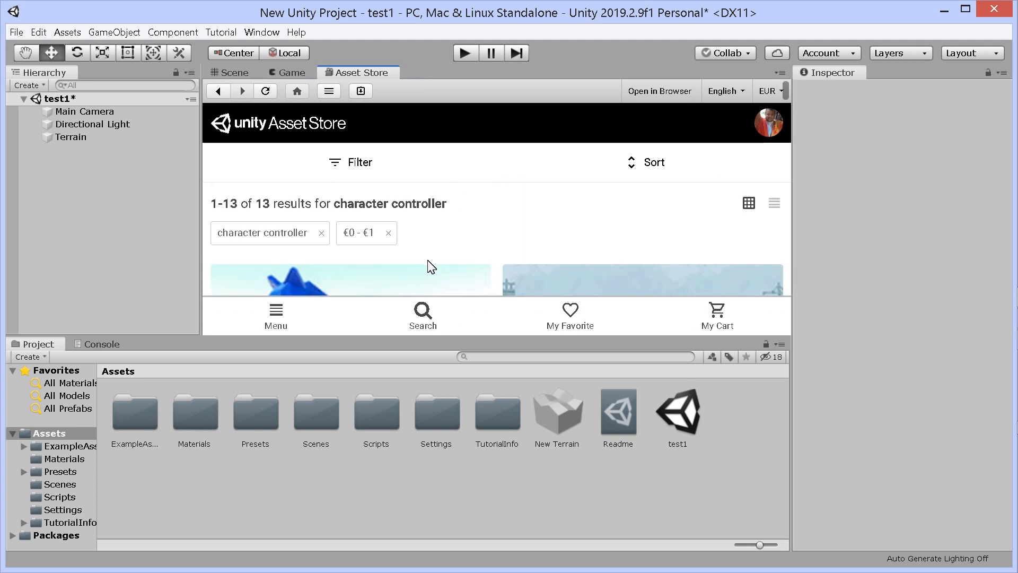
mouse_move(309, 254)
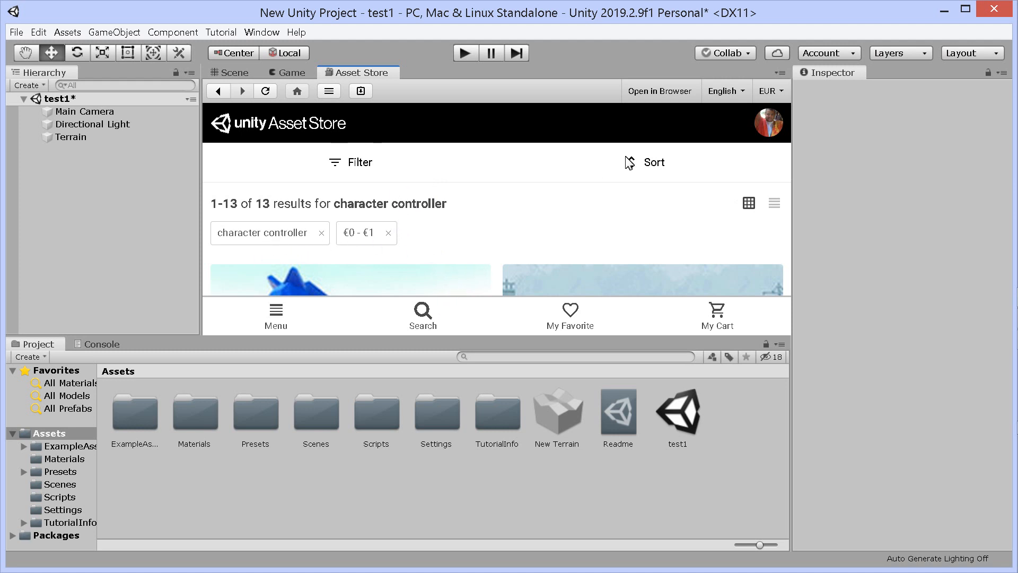
mouse_move(499, 235)
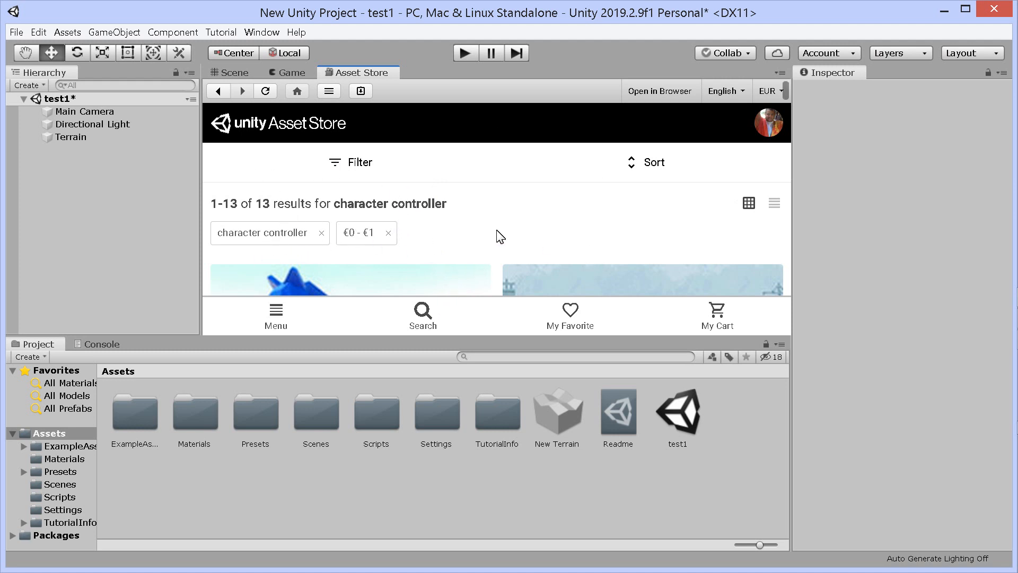
scroll("down", 3)
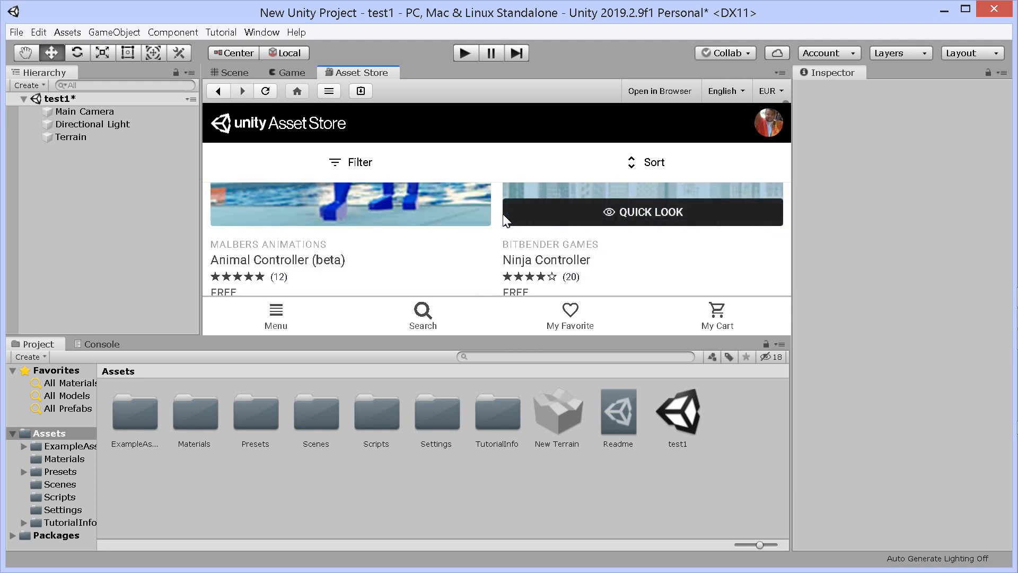
scroll("down", 3)
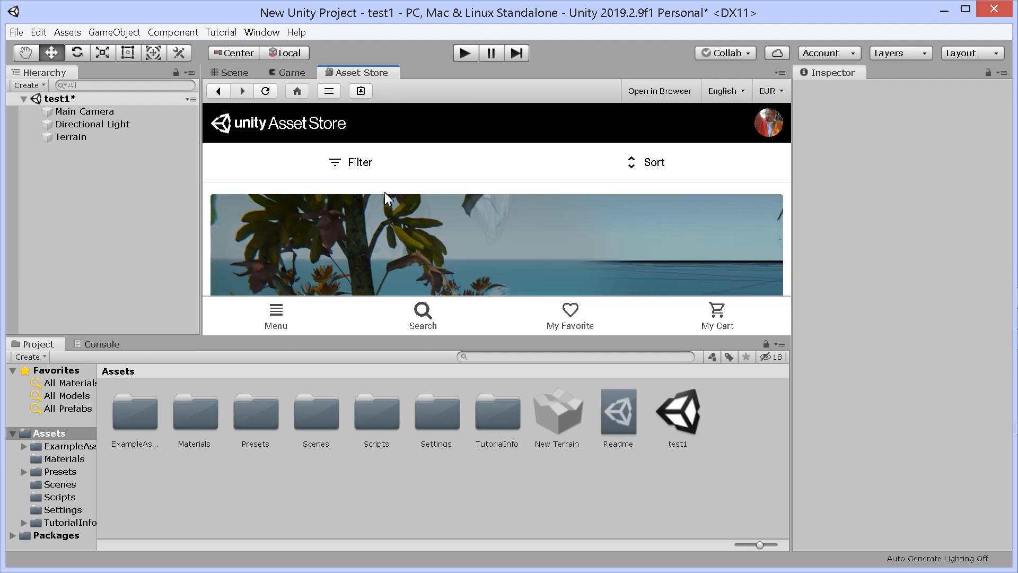
Step: Search the Asset Store for 'standard' and show the Standard Assets package page
left_click(423, 316)
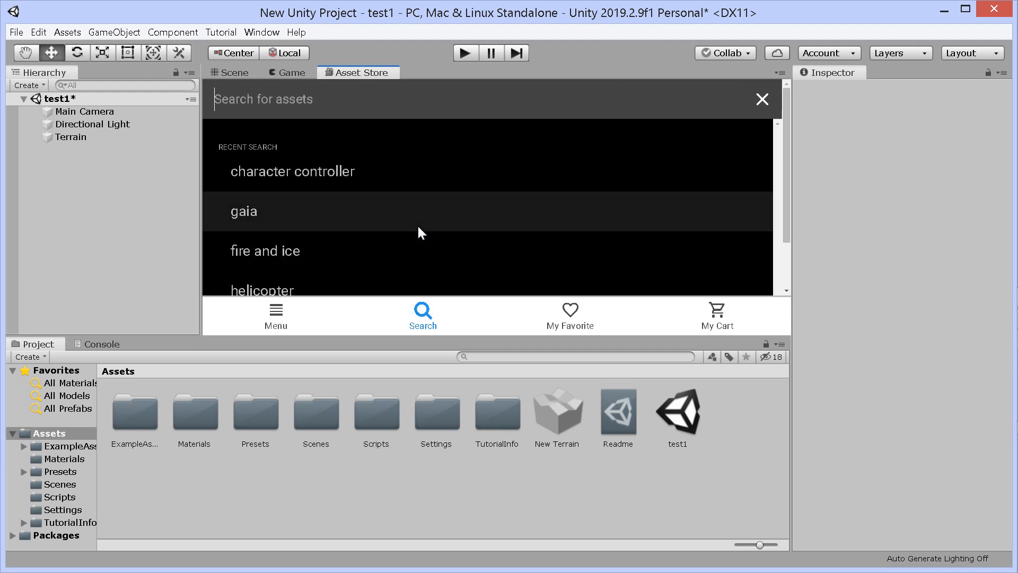
type("standard")
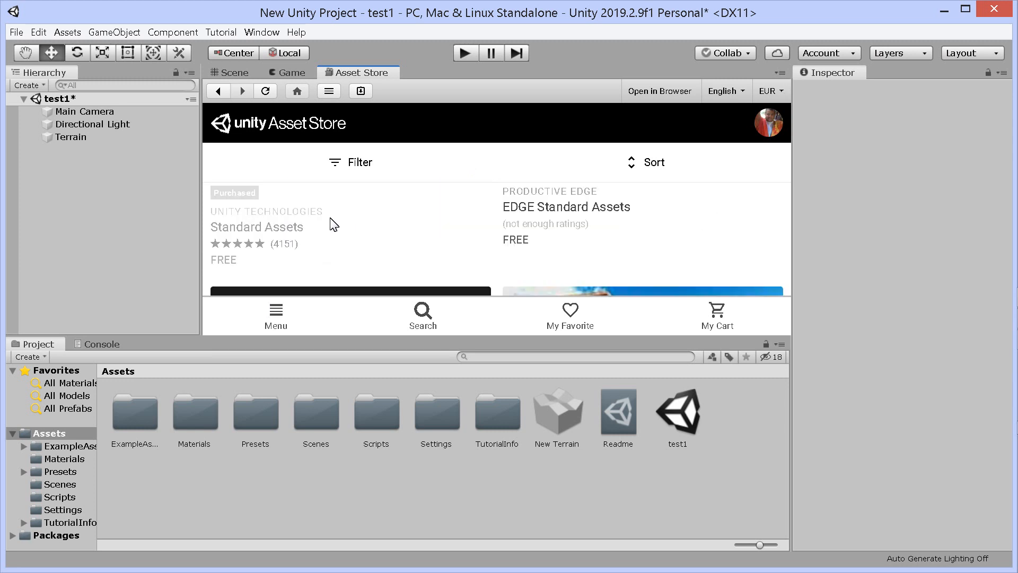
left_click(257, 227)
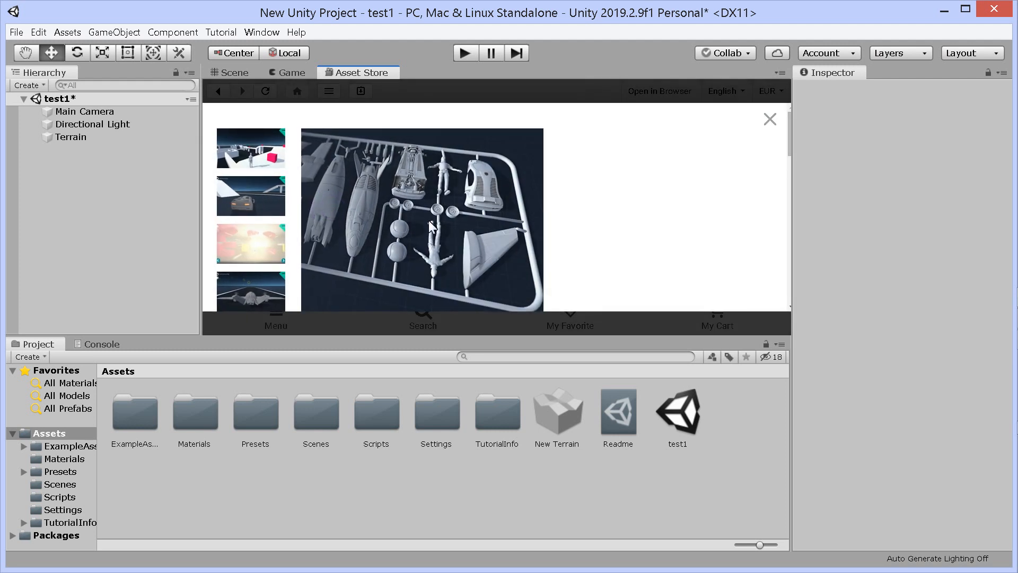
mouse_move(678, 231)
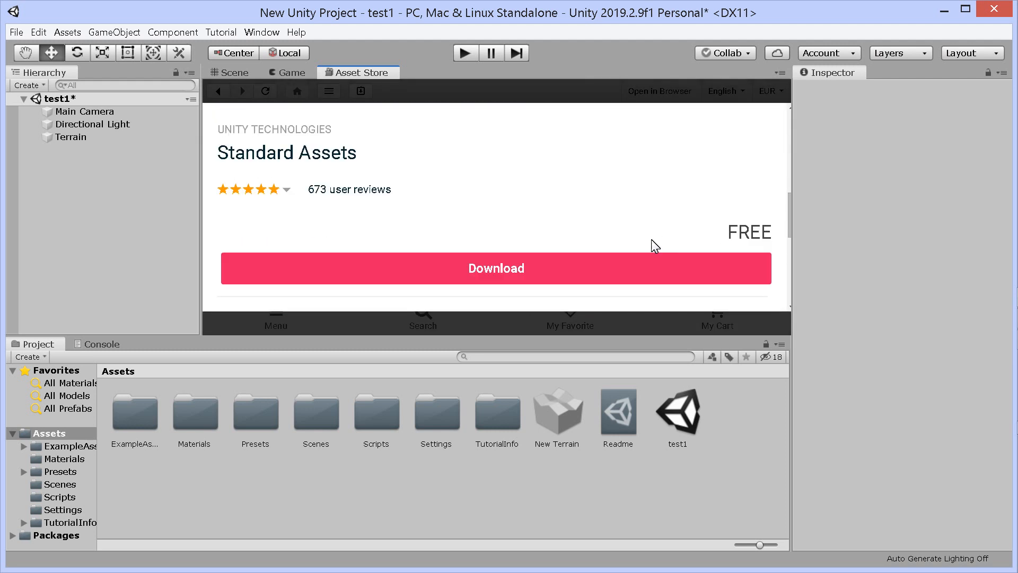
Step: Start downloading the free Standard Assets package
left_click(495, 267)
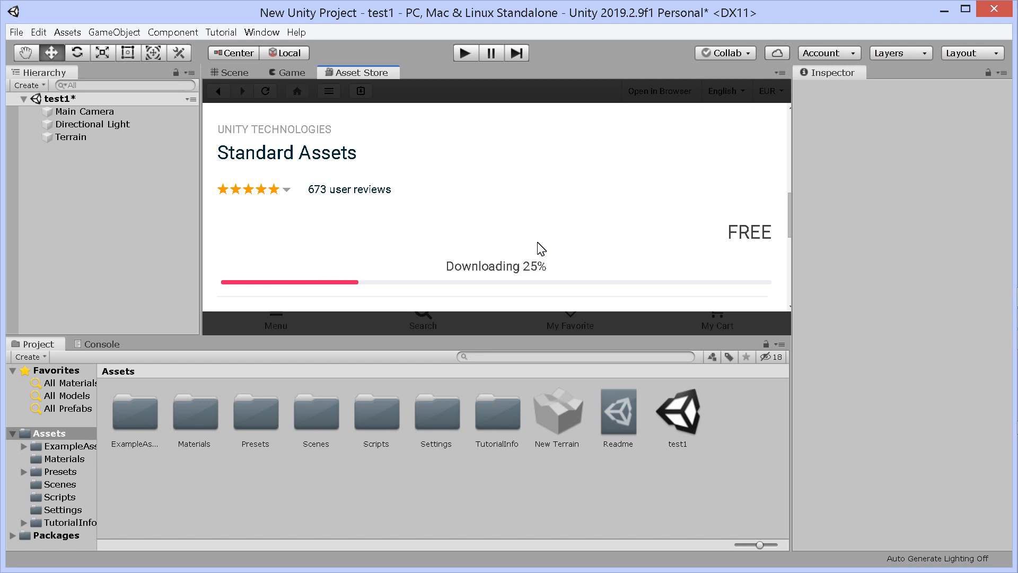
mouse_move(434, 161)
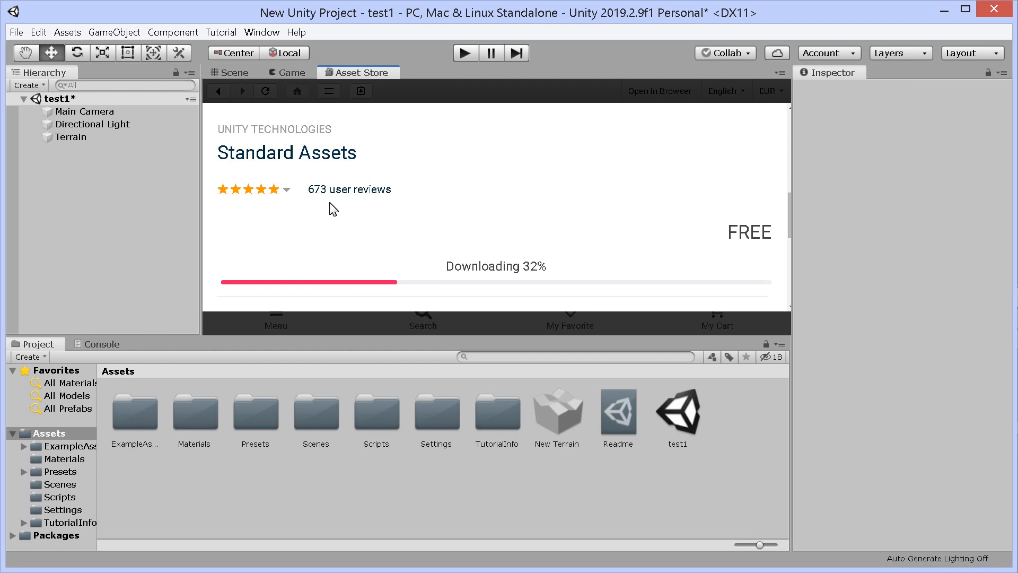
mouse_move(363, 85)
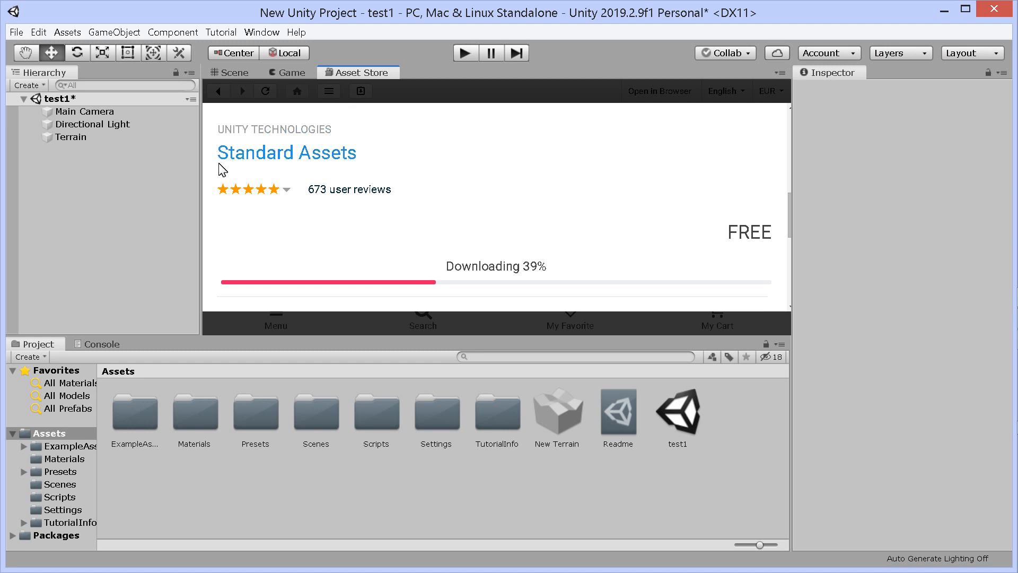
mouse_move(734, 236)
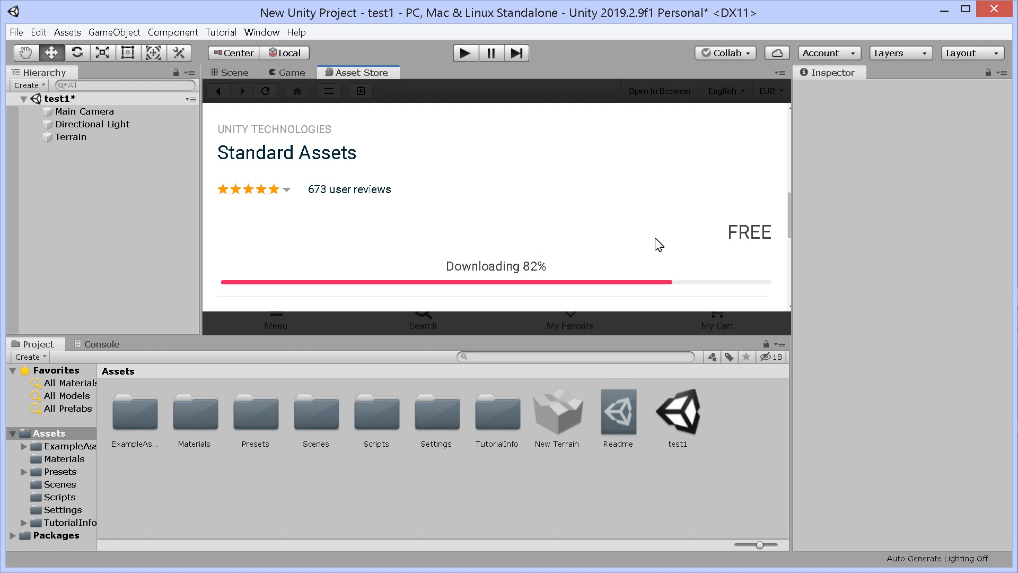
mouse_move(651, 268)
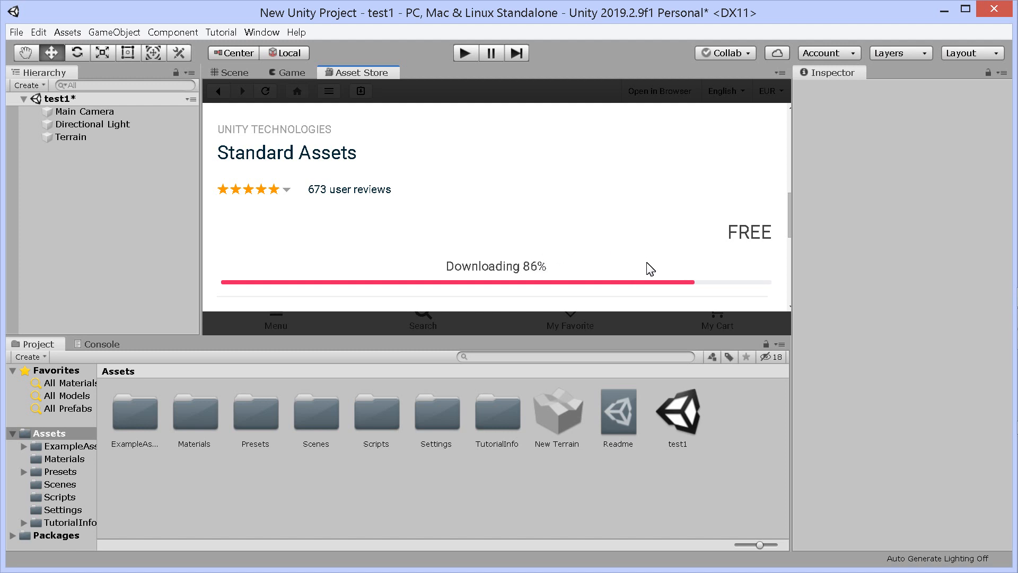
mouse_move(531, 250)
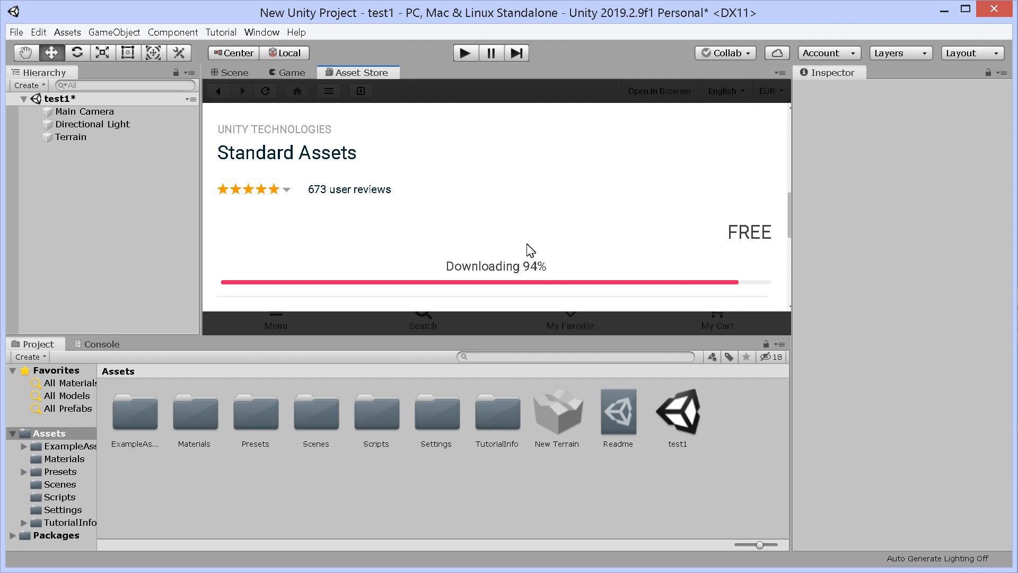
mouse_move(532, 267)
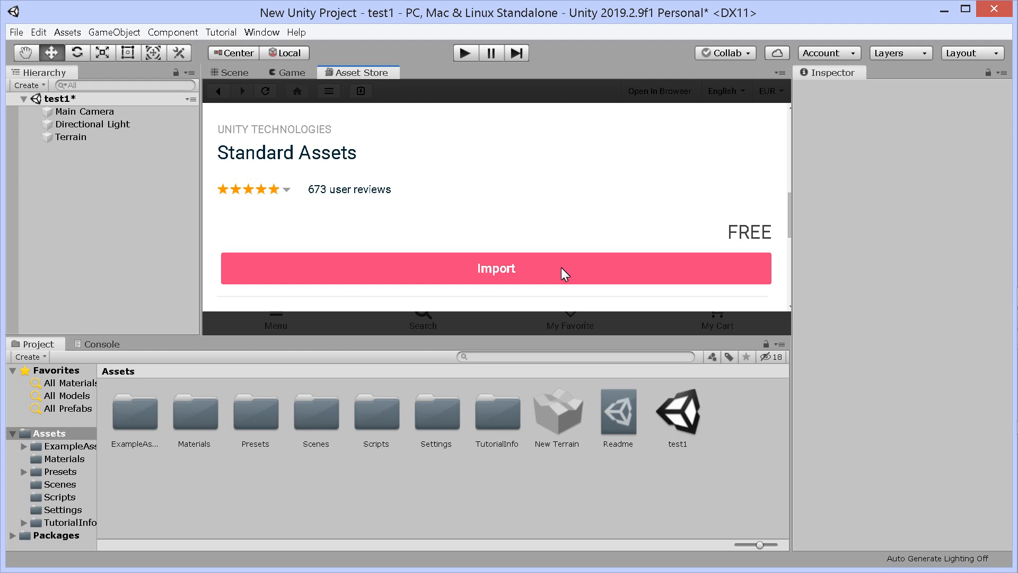
mouse_move(539, 279)
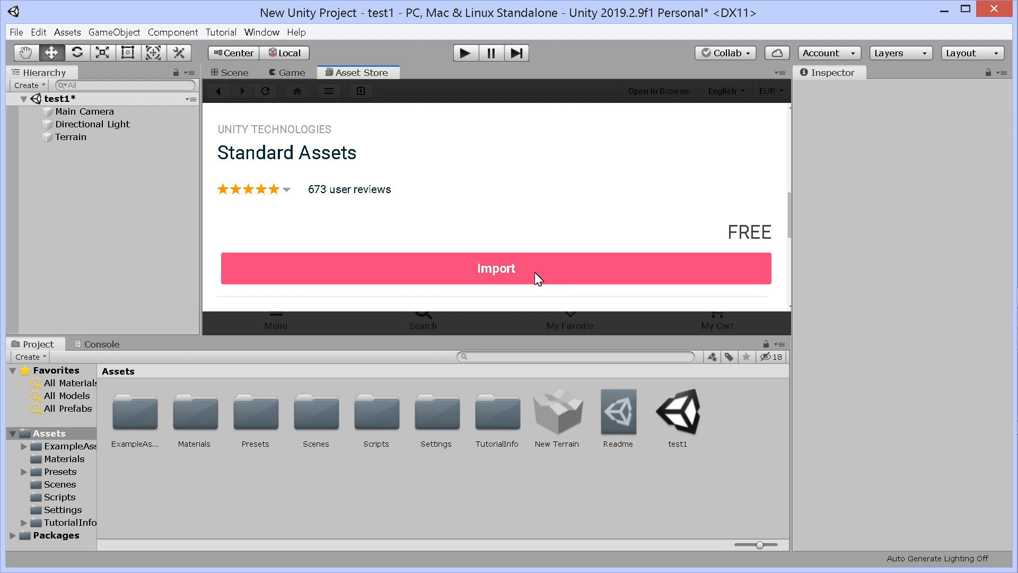
mouse_move(517, 275)
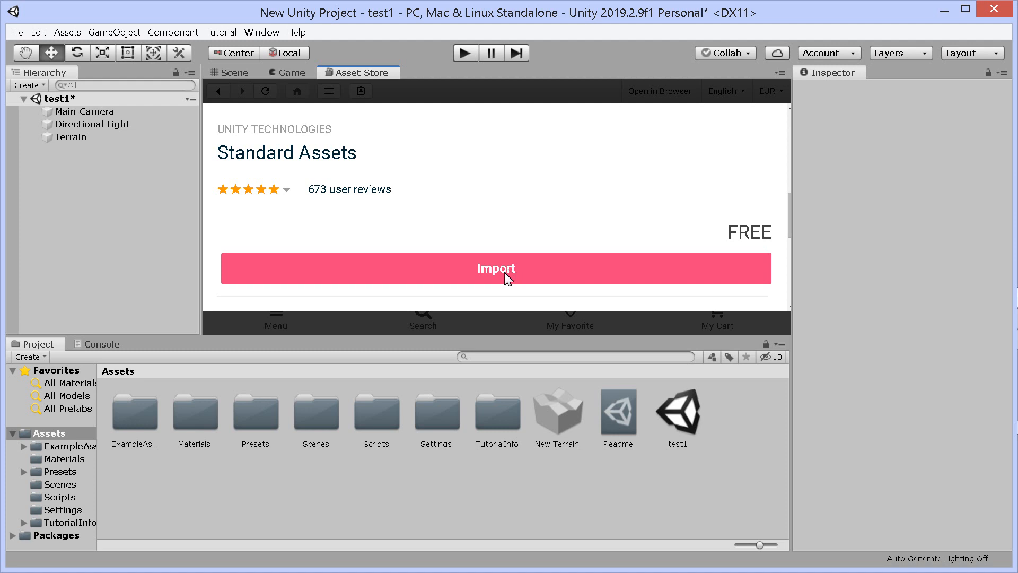
mouse_move(328, 156)
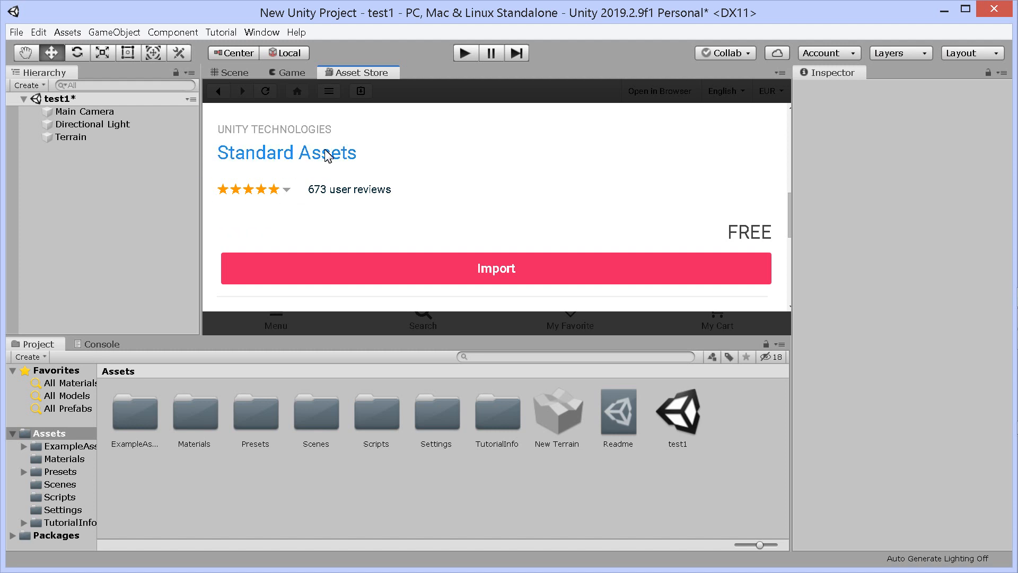
Step: Import the Standard Assets package with all listed items
left_click(495, 268)
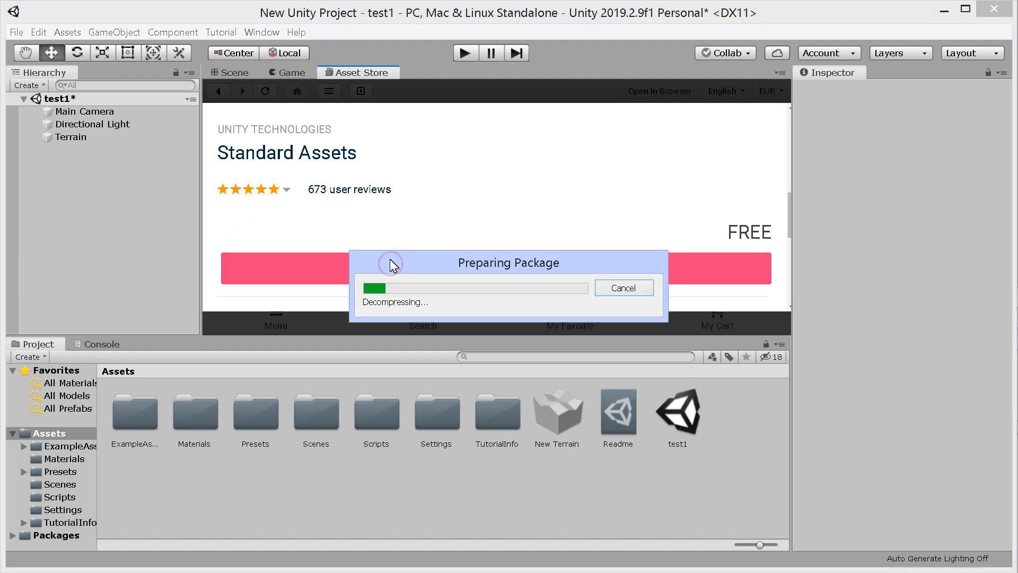
mouse_move(393, 265)
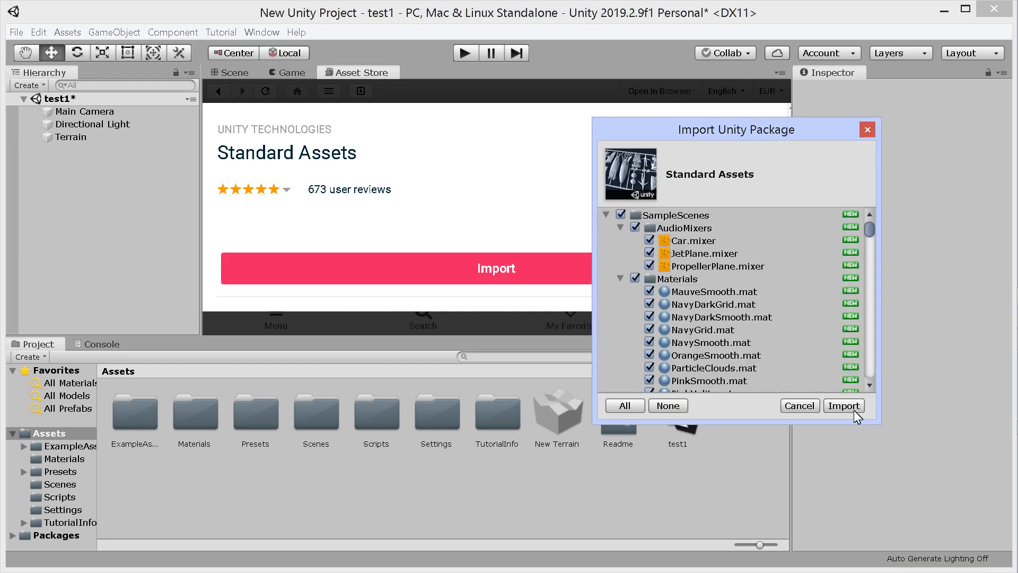
left_click(843, 405)
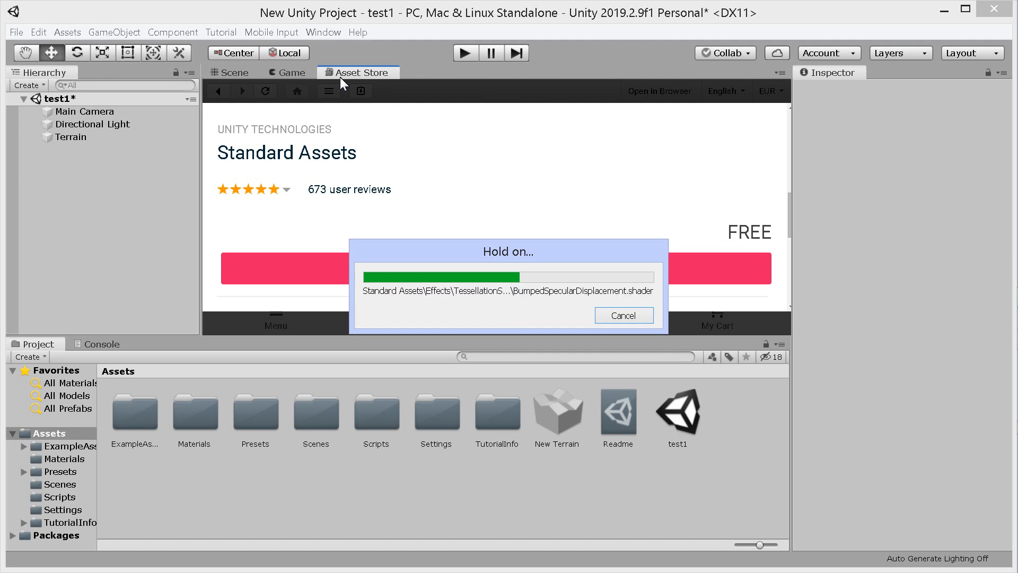
mouse_move(245, 34)
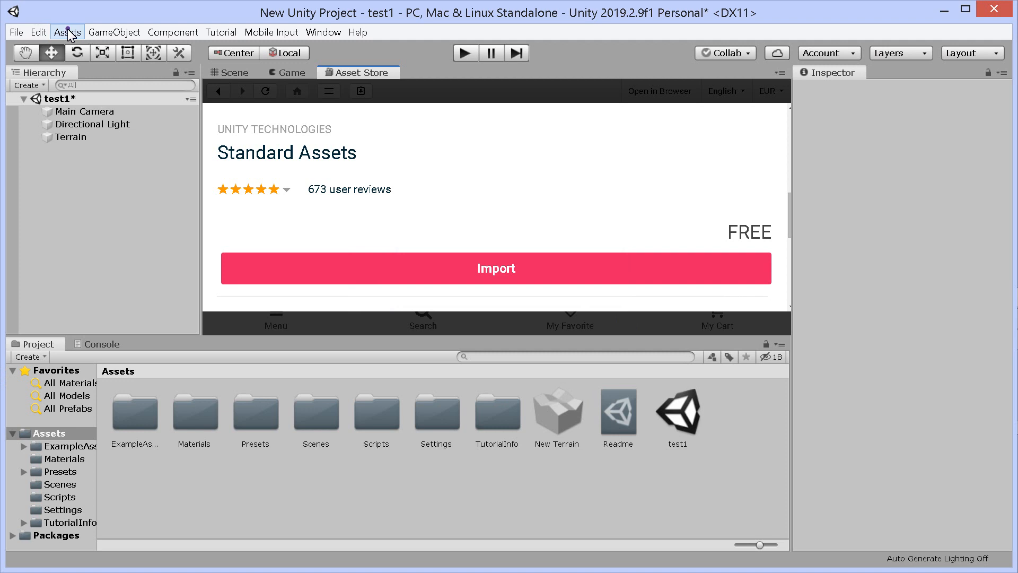
Step: Run the Standard Assets import a second time and return to the terrain scene view
left_click(67, 32)
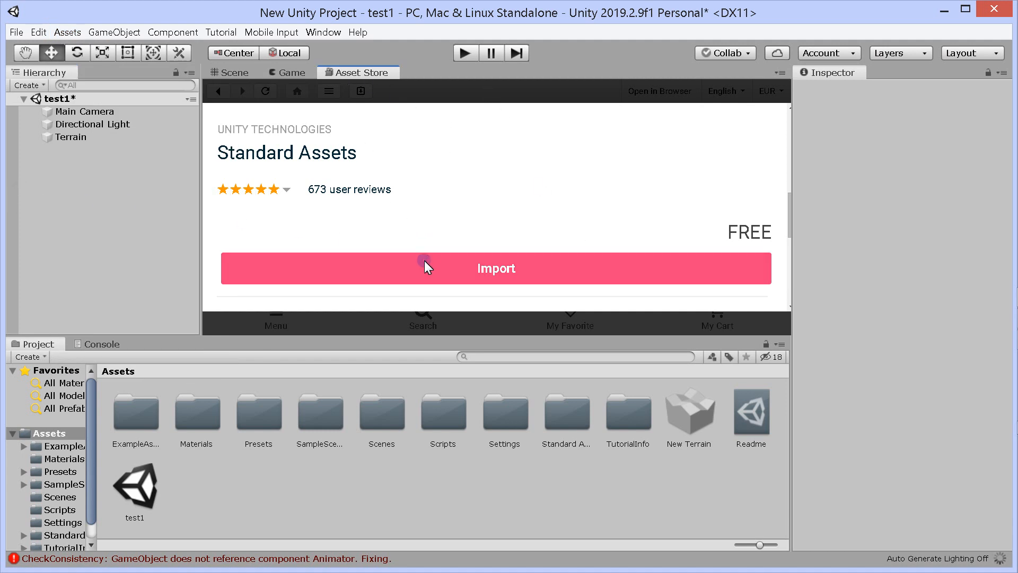
left_click(496, 268)
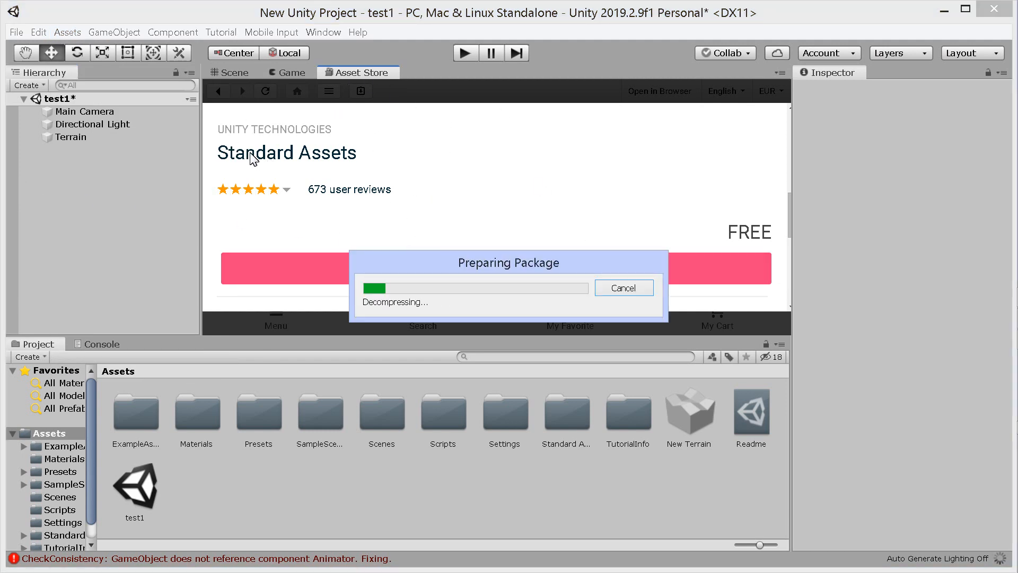
mouse_move(375, 161)
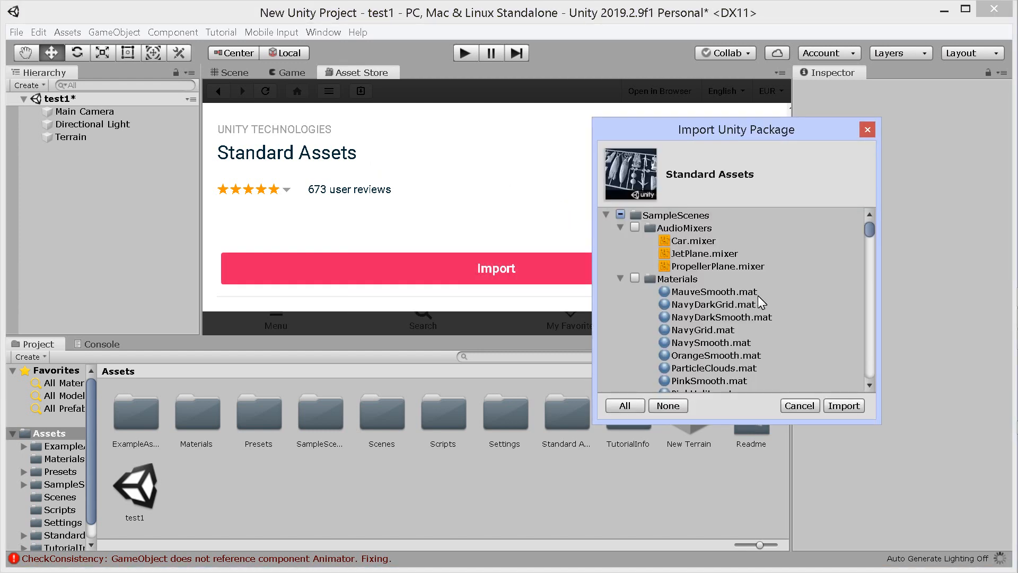
scroll("down", 3)
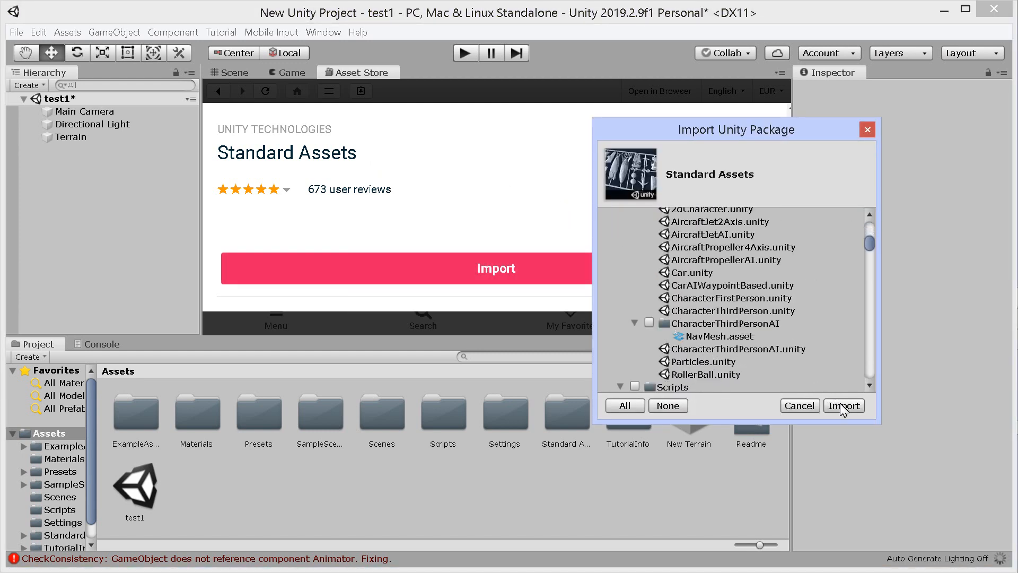
left_click(843, 405)
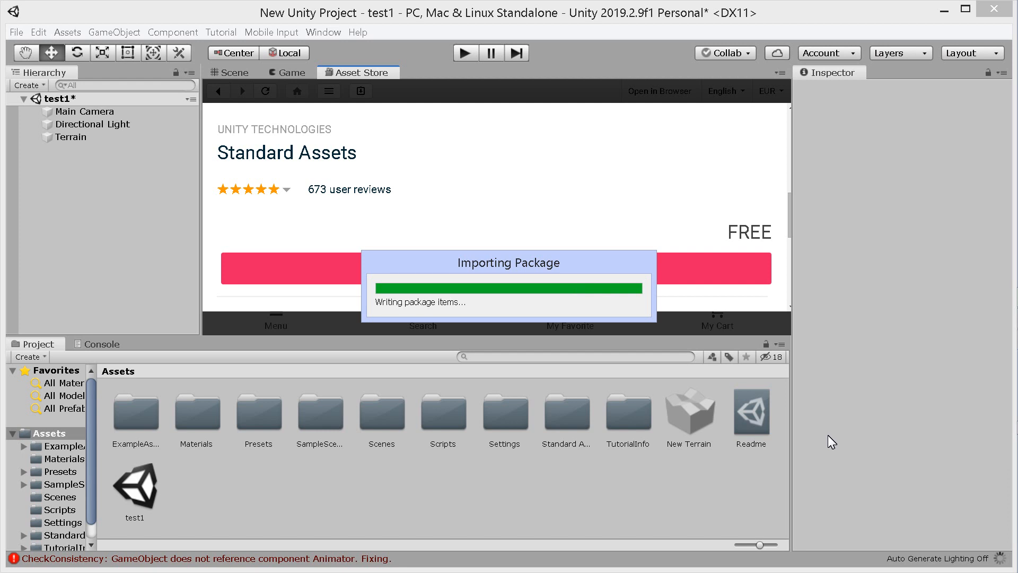
mouse_move(814, 467)
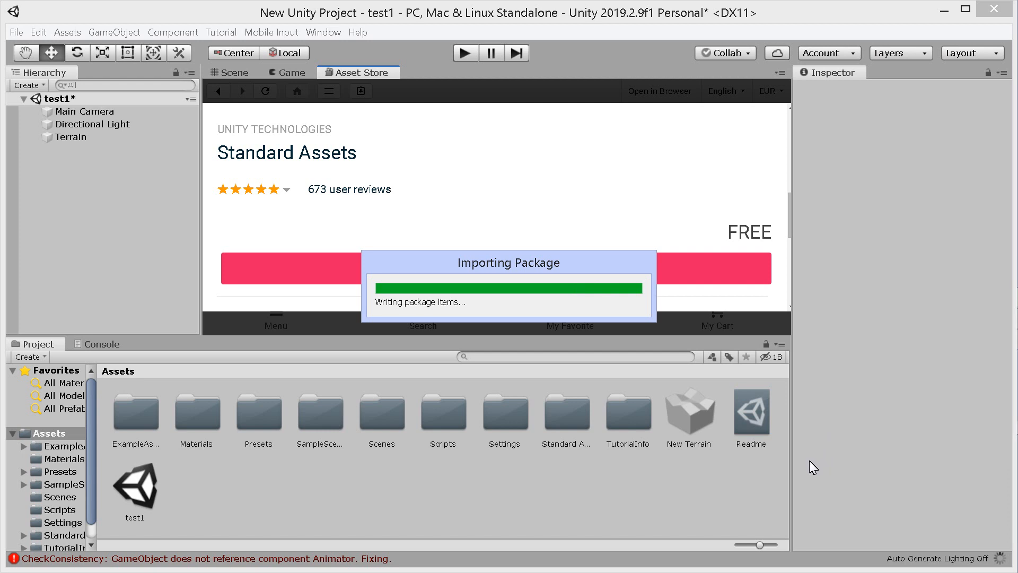
mouse_move(550, 511)
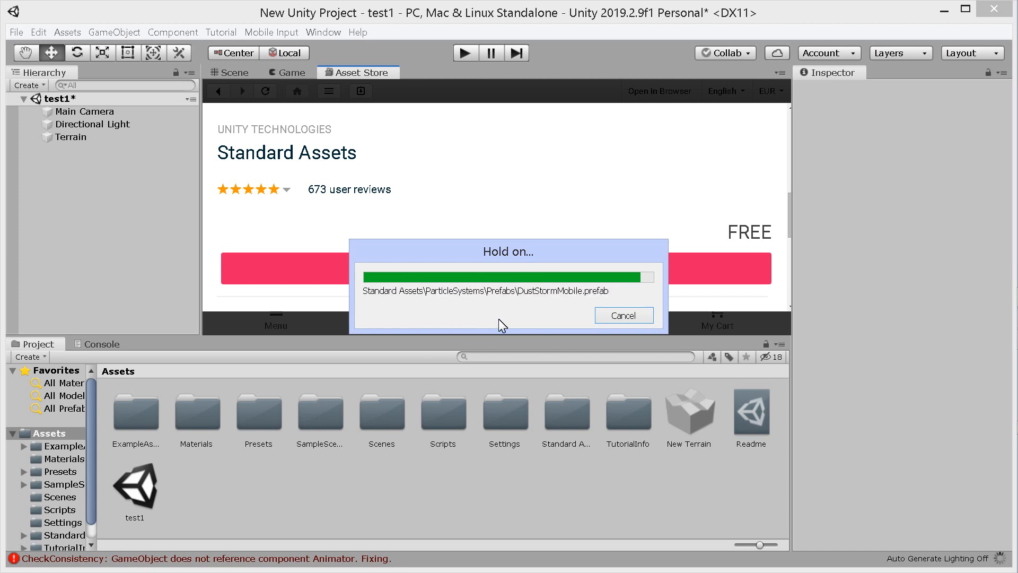
left_click(623, 315)
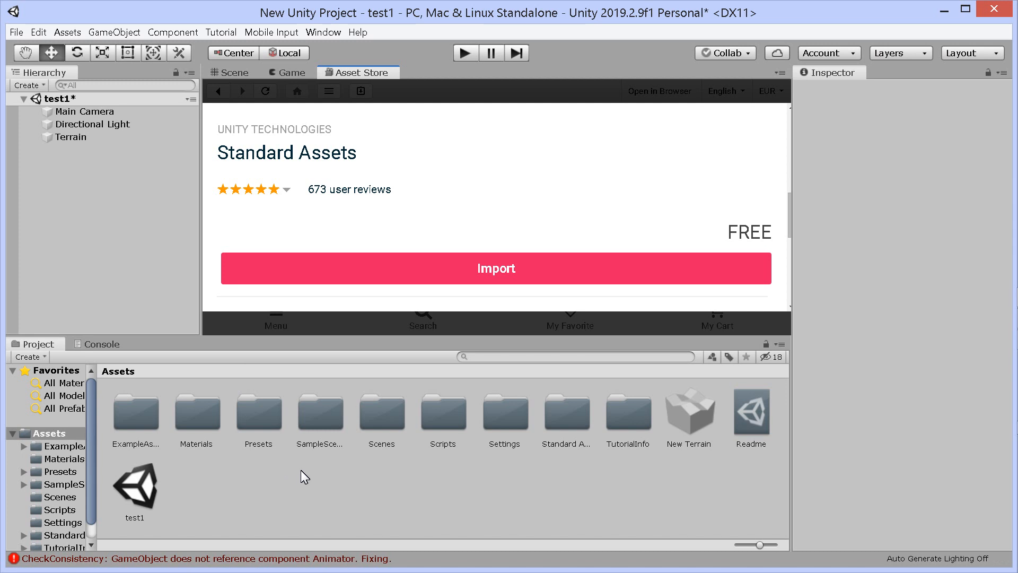
left_click(232, 72)
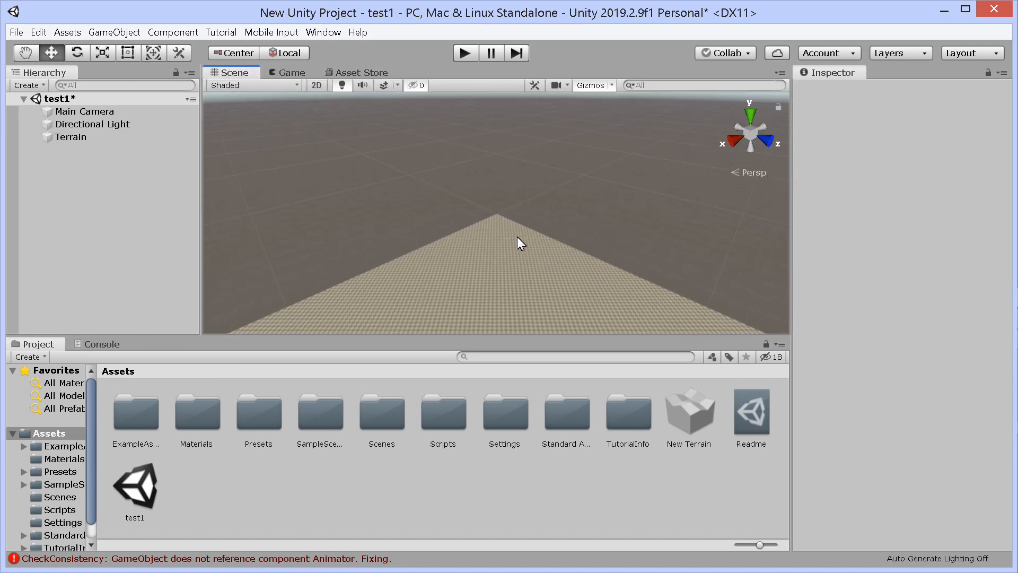
Step: Browse Standard Assets > Characters > FirstPersonCharacter > Prefabs and show FPSController's properties
left_click(71, 137)
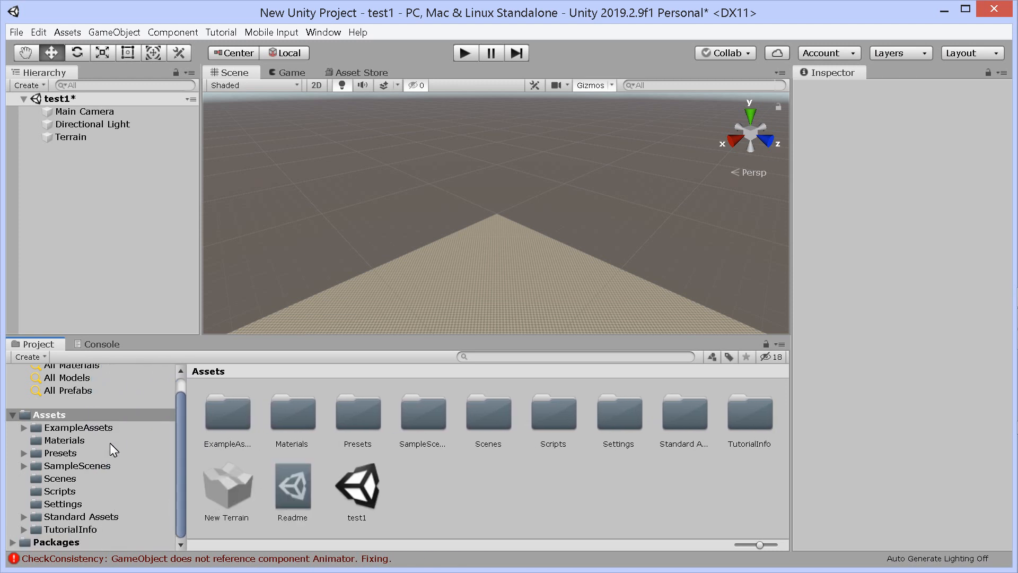
mouse_move(96, 519)
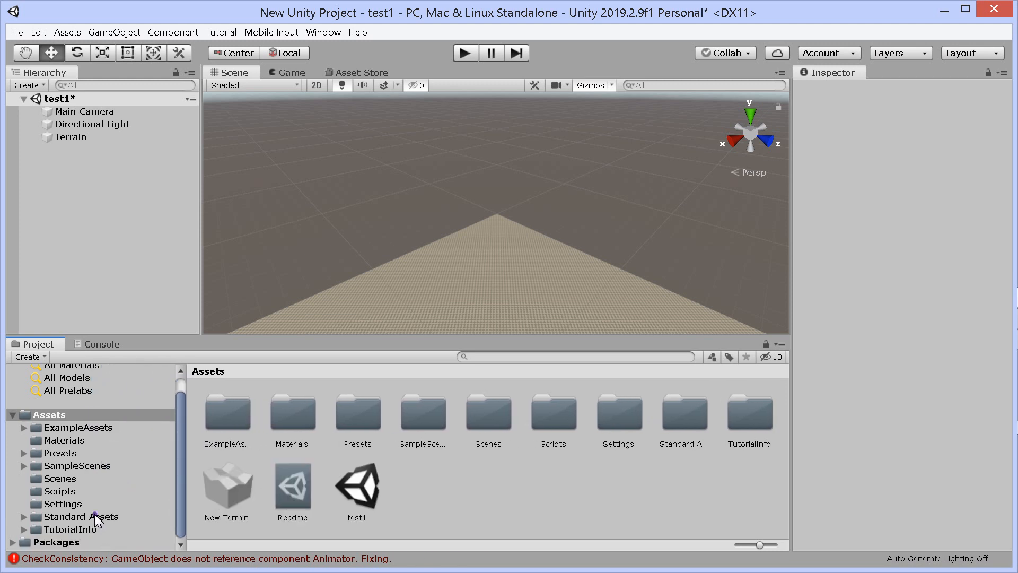
left_click(82, 517)
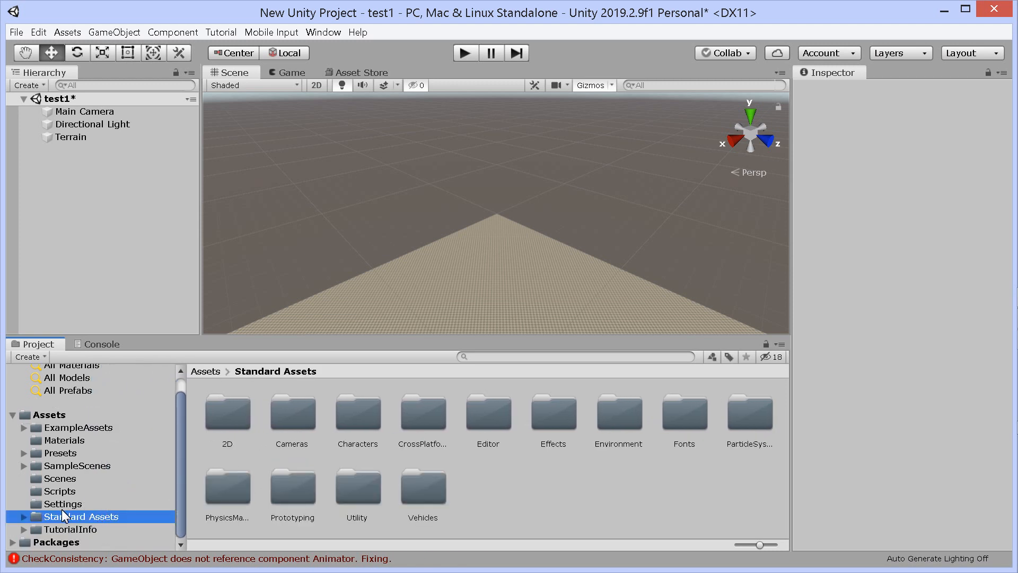
left_click(24, 516)
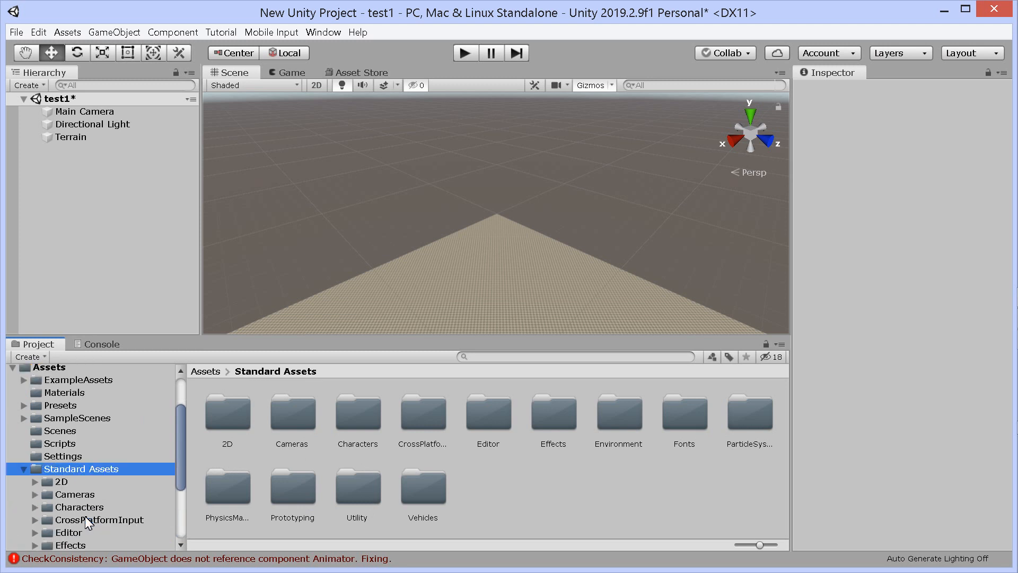
scroll("down", 3)
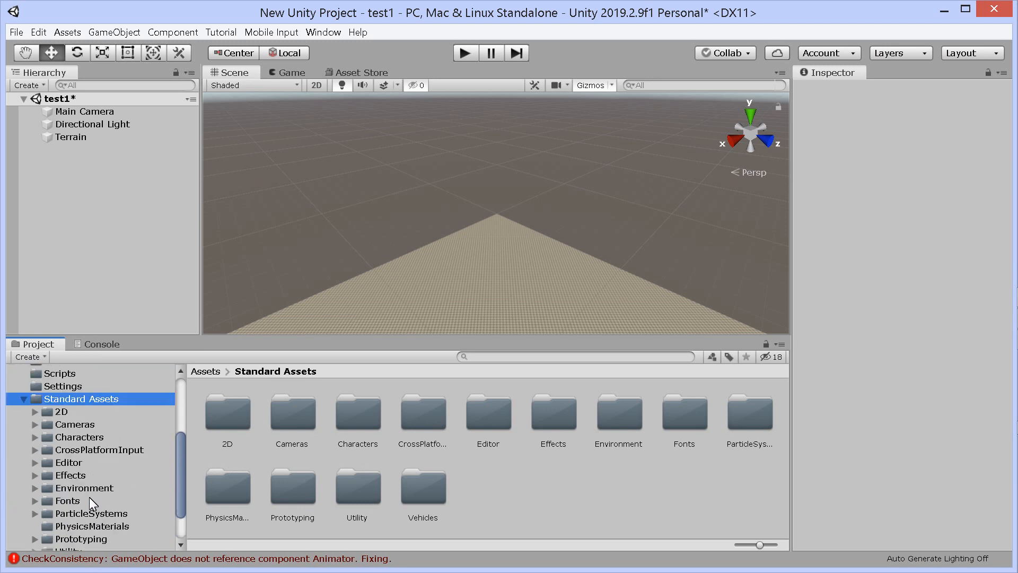
scroll("down", 3)
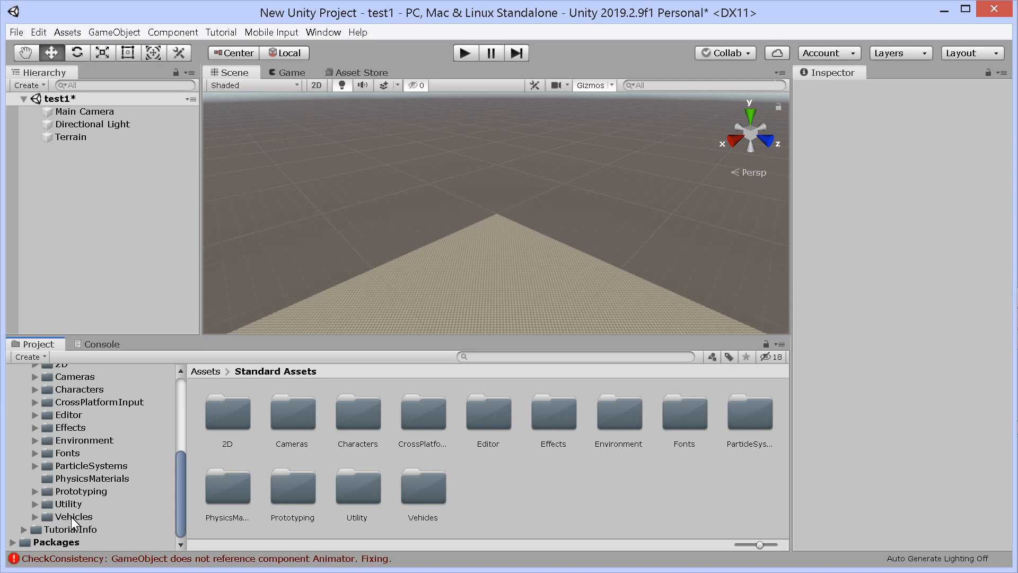
left_click(74, 516)
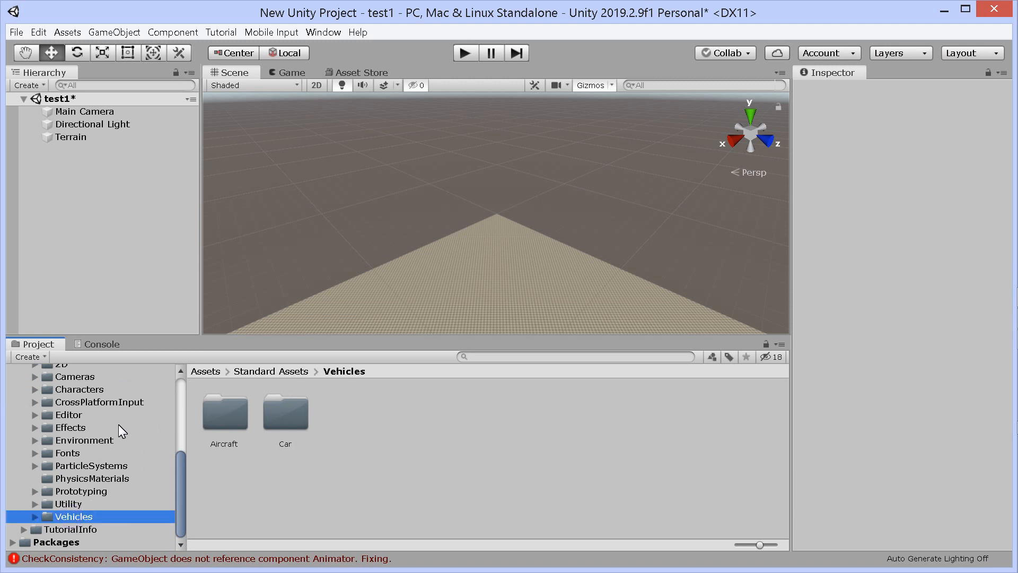
left_click(79, 389)
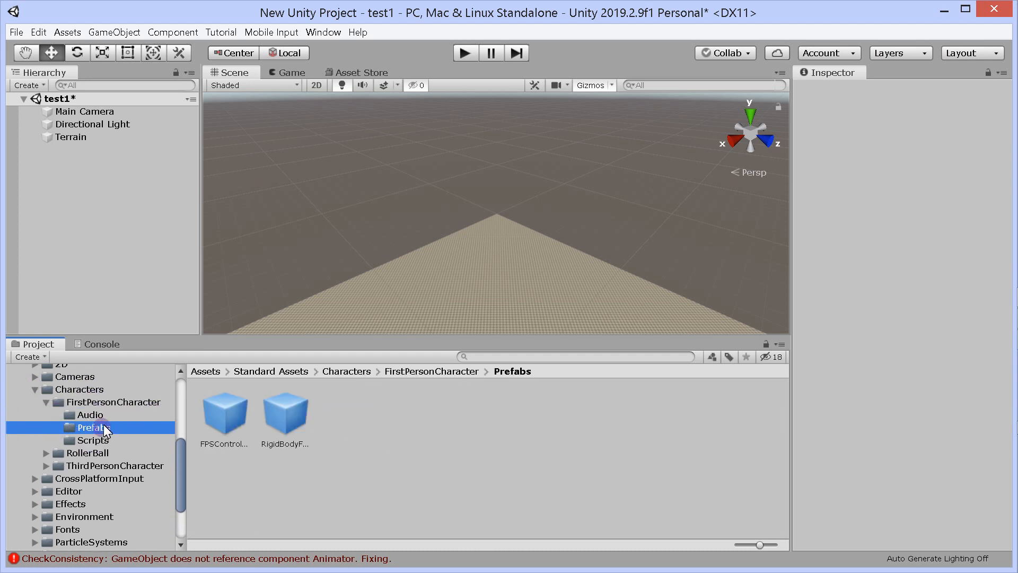
left_click(285, 414)
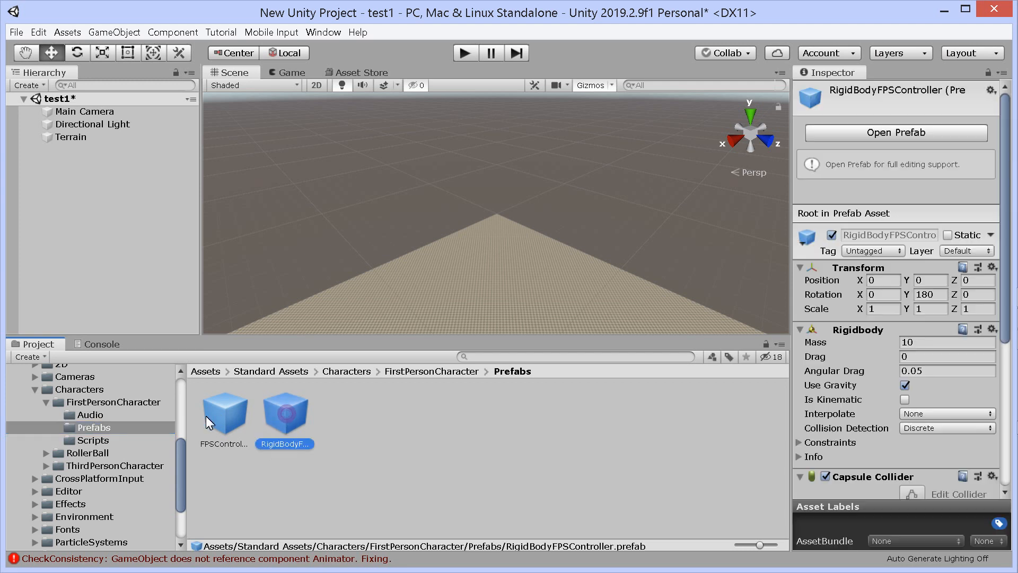
left_click(224, 415)
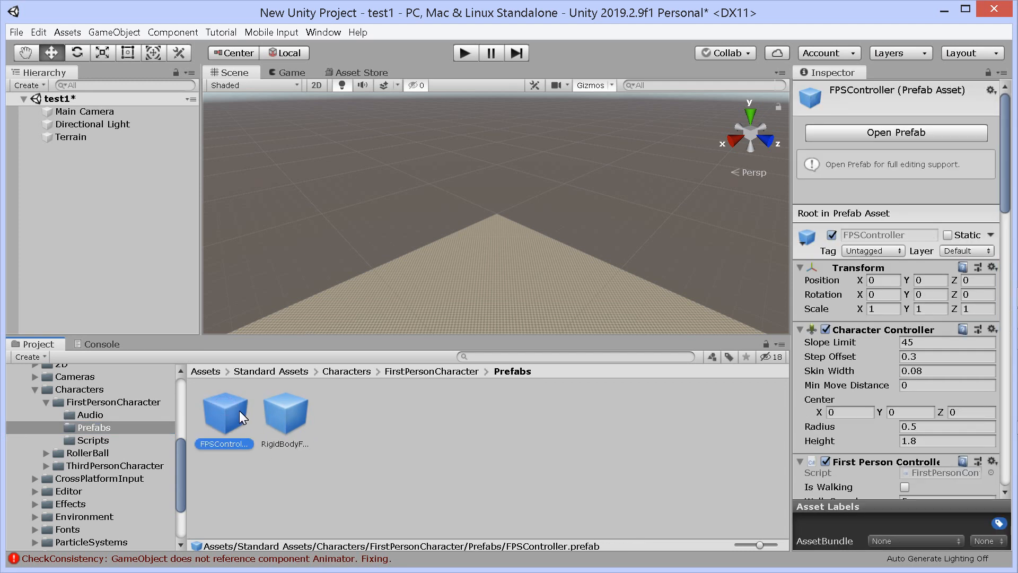
mouse_move(223, 419)
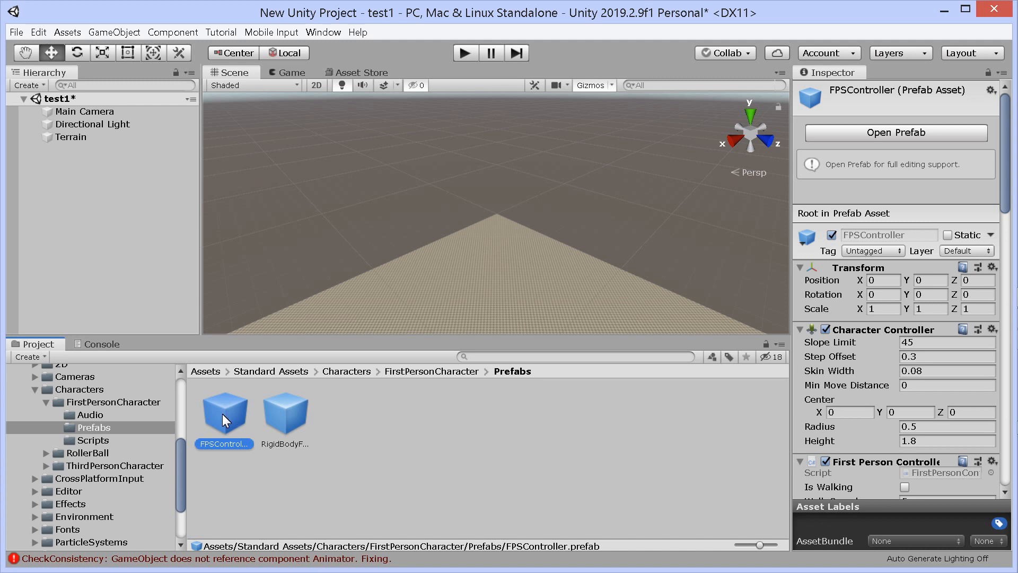
mouse_move(225, 424)
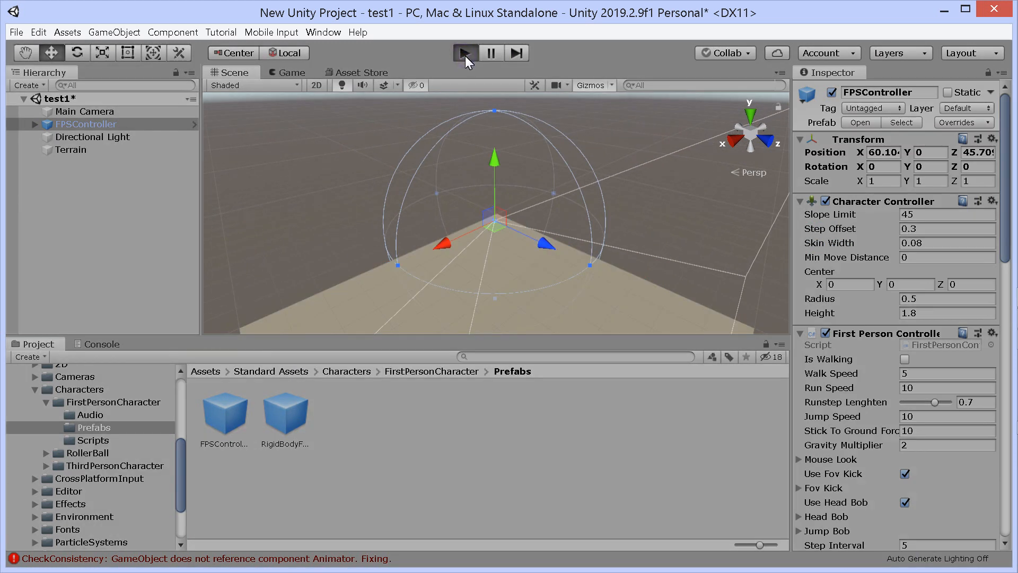
Step: Play-test the scene briefly, then disable the Main Camera's Camera component
left_click(465, 53)
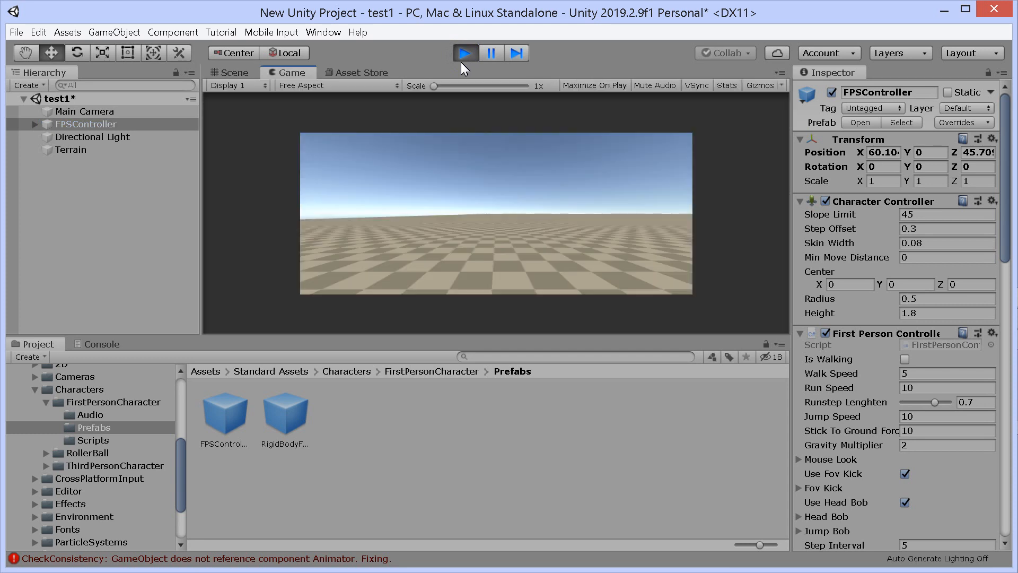
left_click(465, 53)
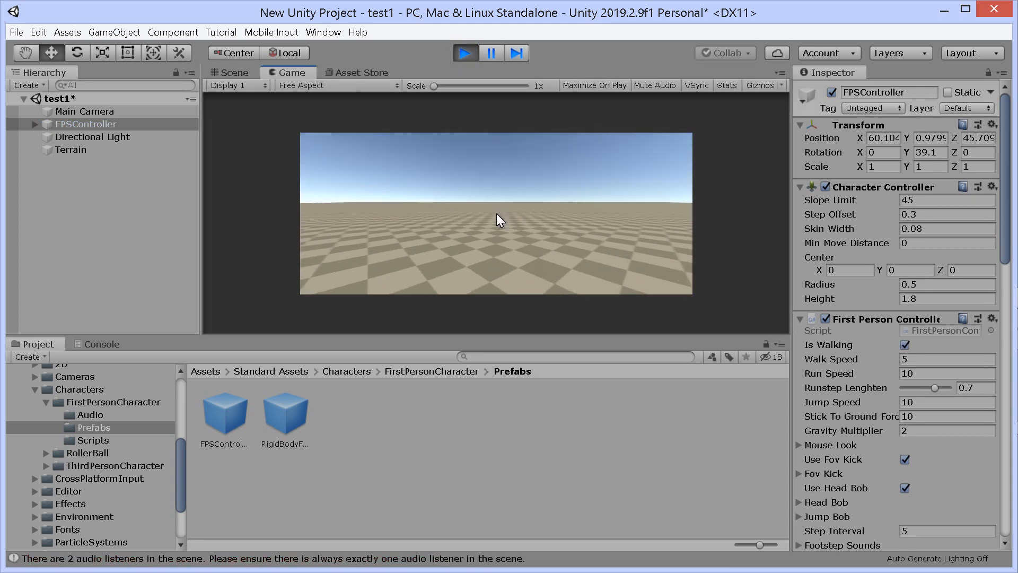
left_click(465, 54)
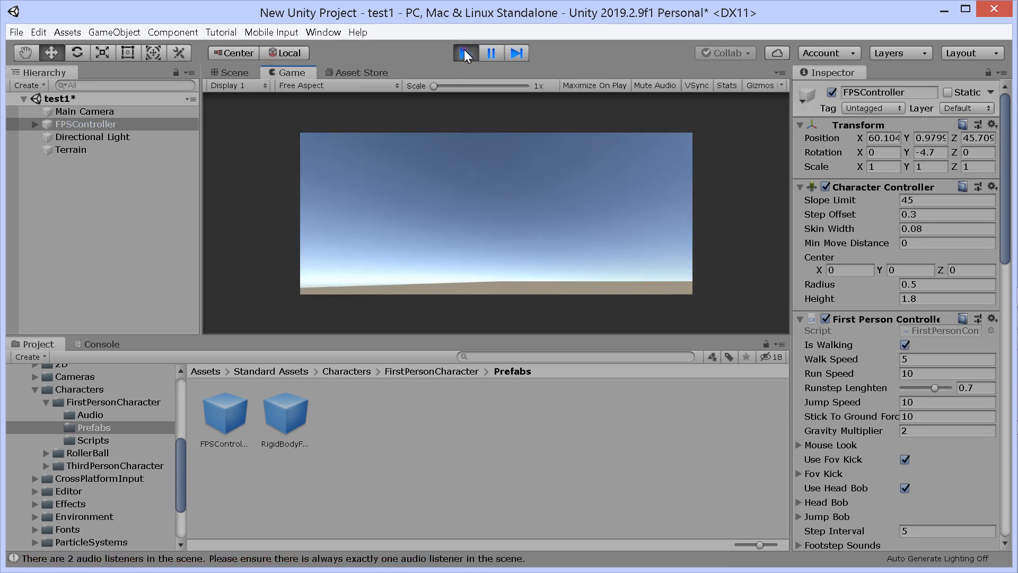
left_click(464, 53)
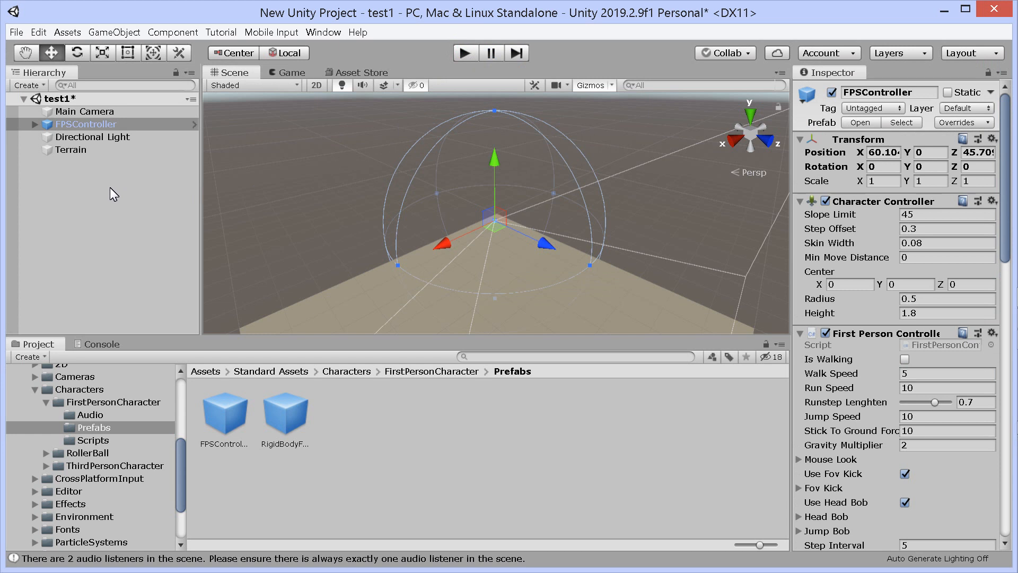
left_click(85, 112)
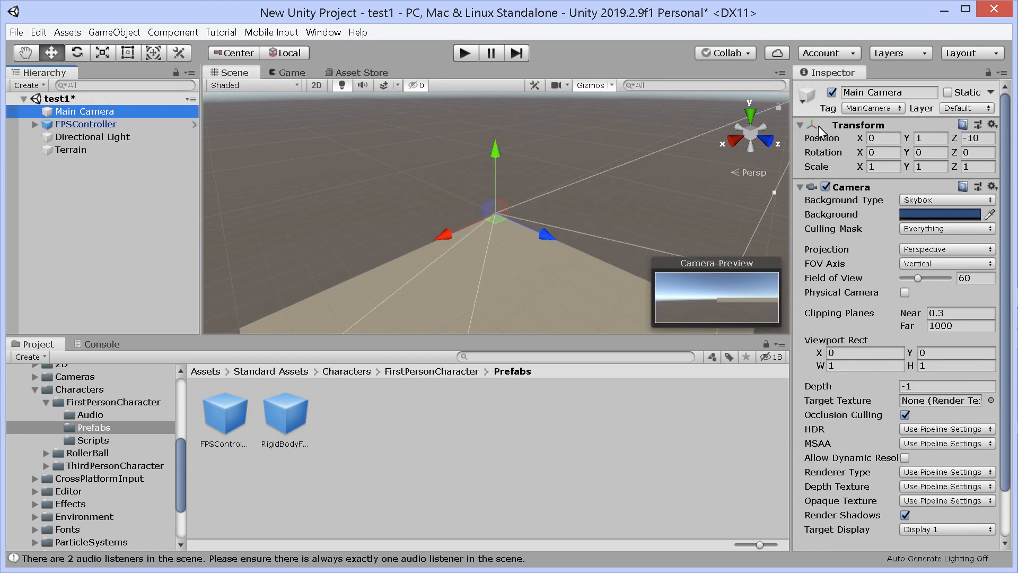
left_click(826, 186)
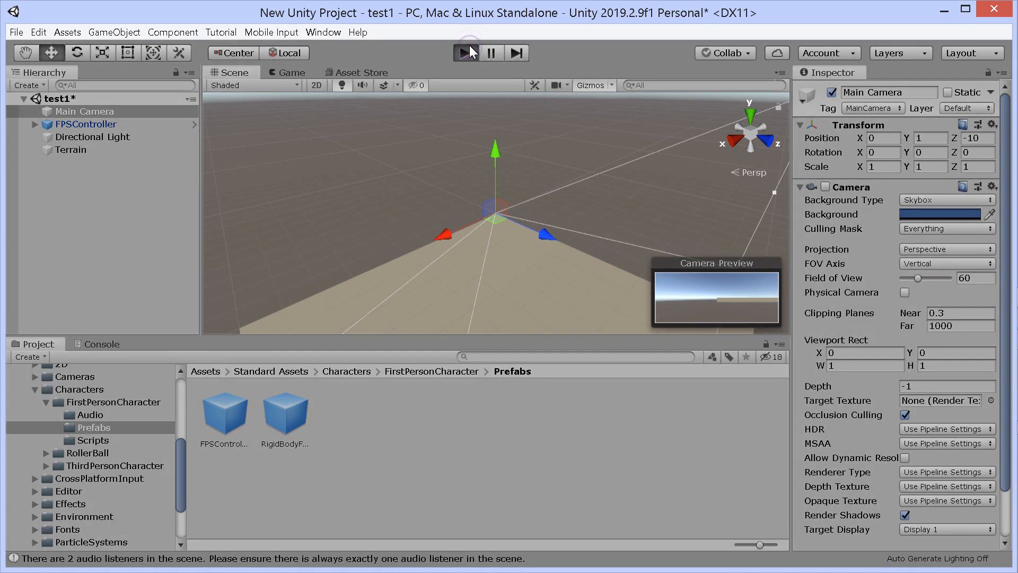
Step: Run the scene again and enable Maximize On Play for the Game view
left_click(465, 53)
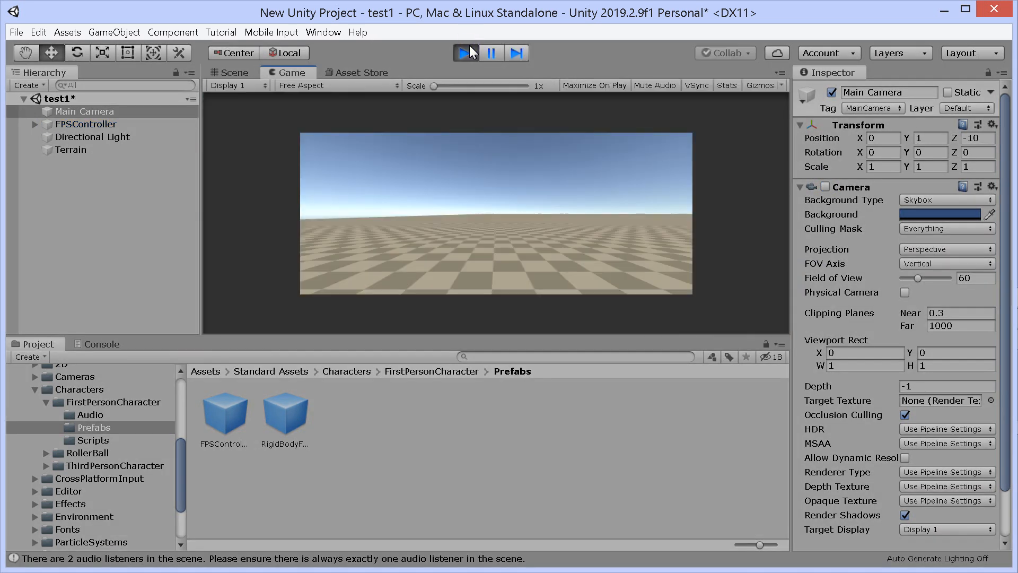
left_click(464, 53)
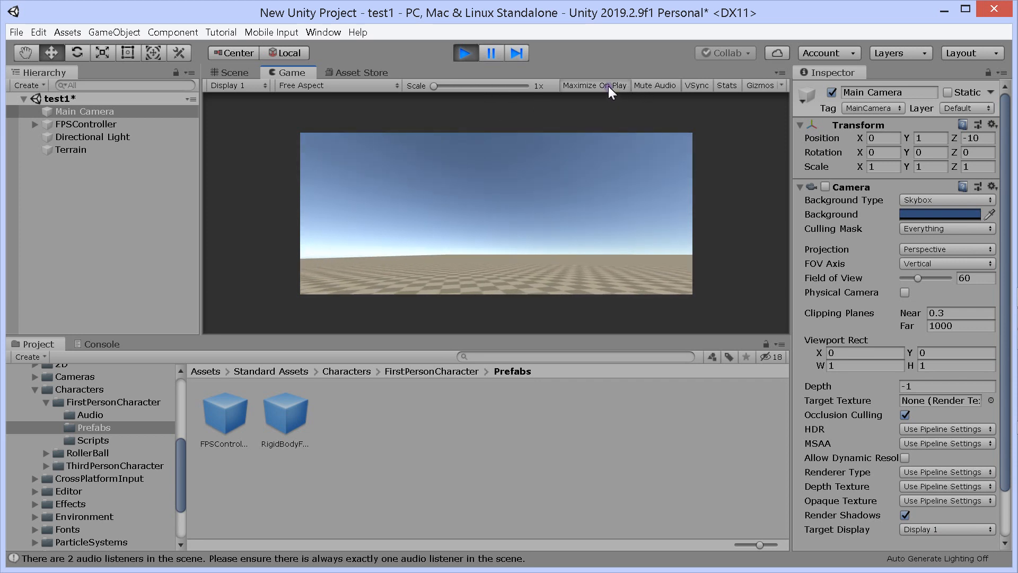
left_click(465, 53)
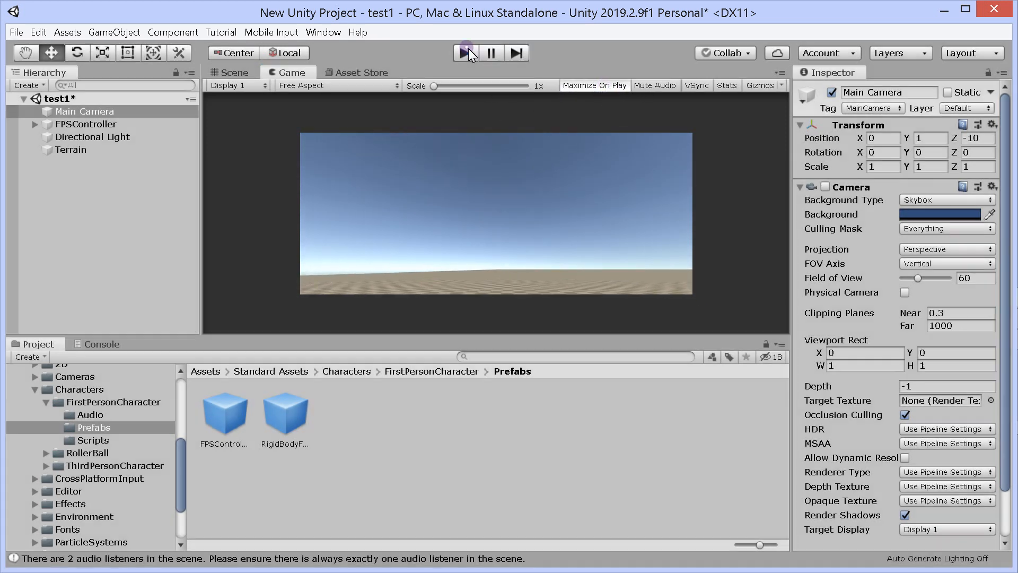
left_click(233, 72)
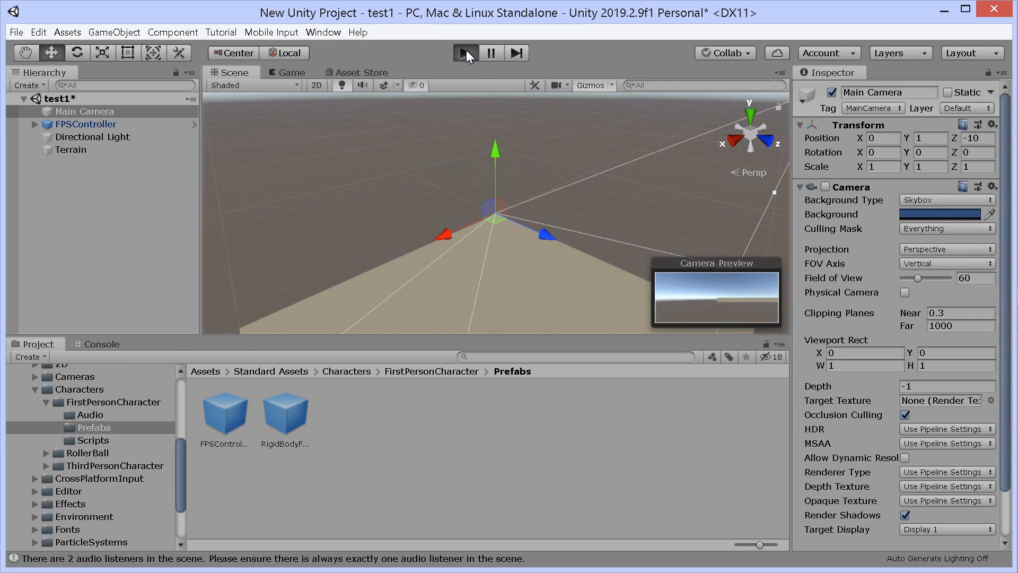
Step: Play-test with the game filling the editor, then select the FPSController object
left_click(466, 53)
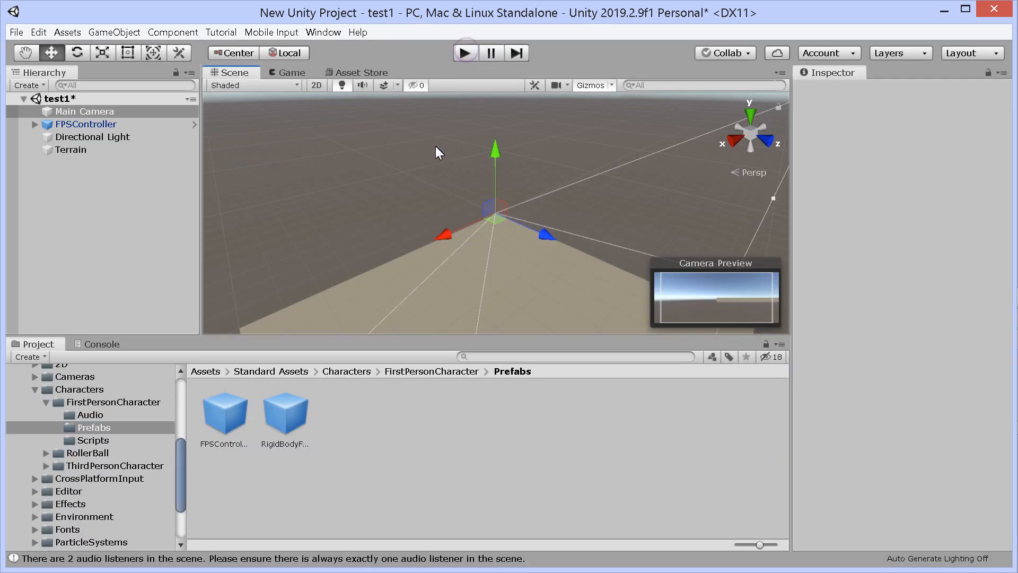
left_click(85, 111)
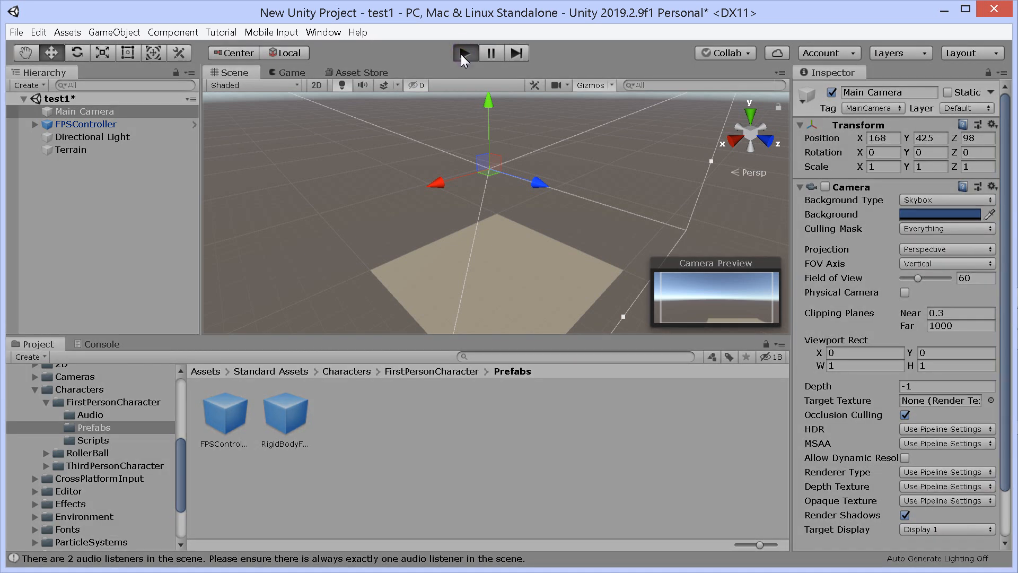
left_click(465, 53)
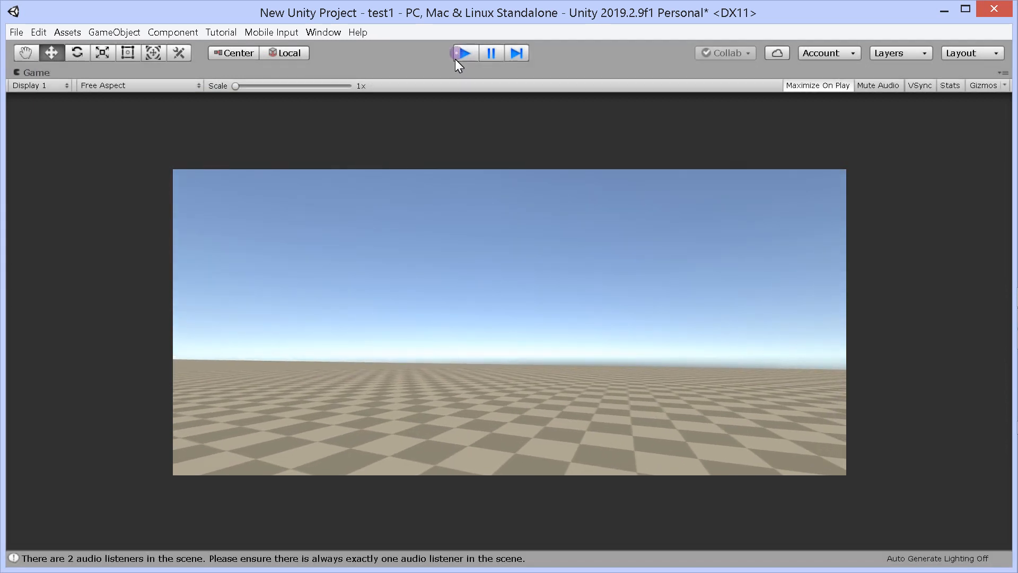
left_click(463, 53)
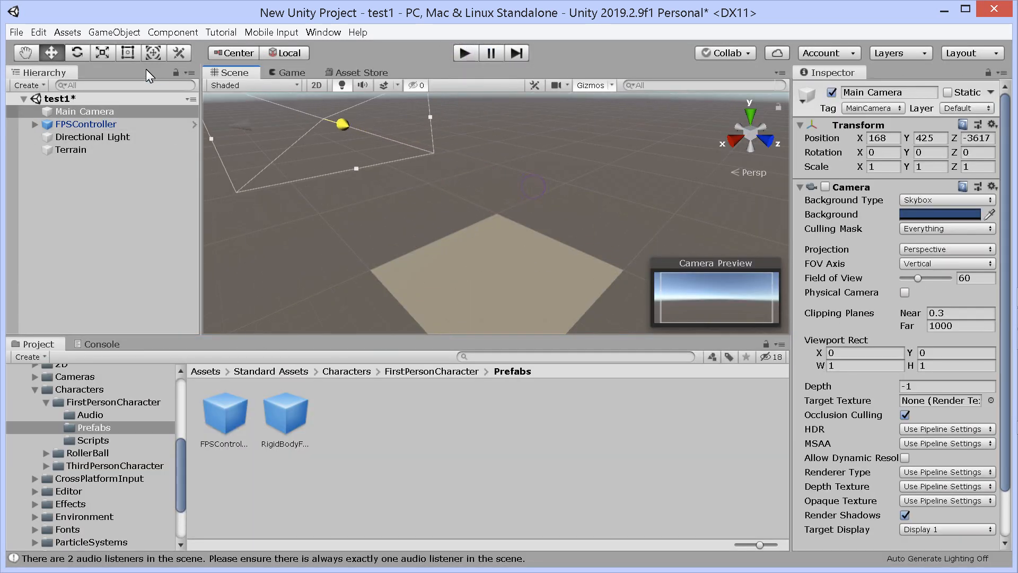
left_click(86, 124)
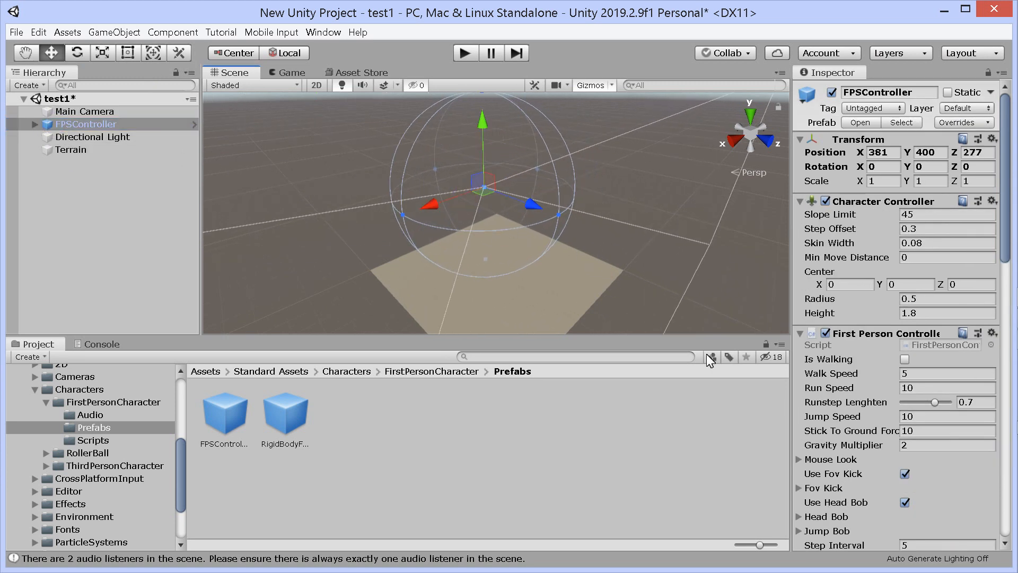
Step: Turn off Use Head Bob on the FPSController and play-test without it
scroll("down", 3)
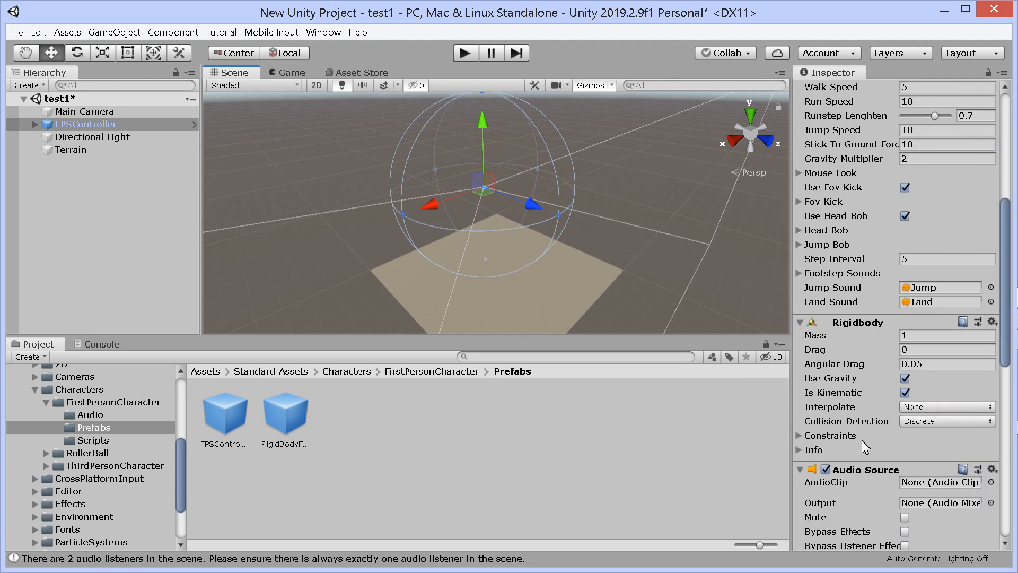
mouse_move(885, 354)
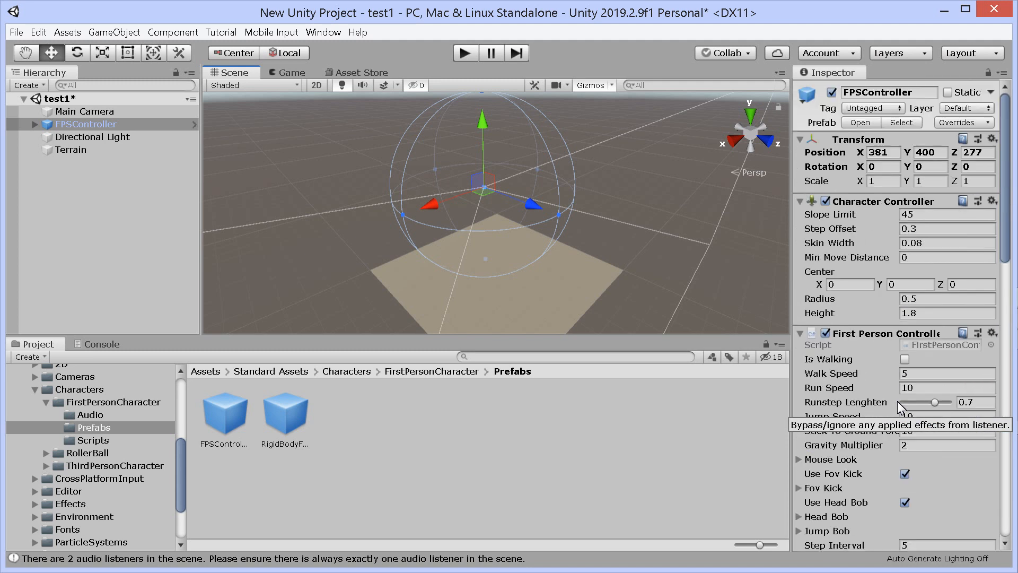
scroll("down", 3)
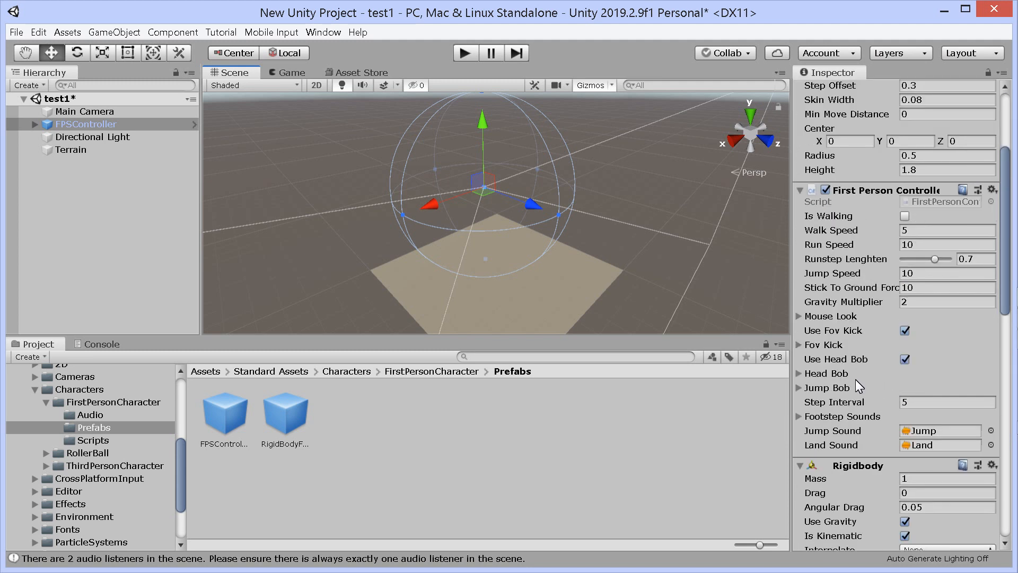
left_click(800, 373)
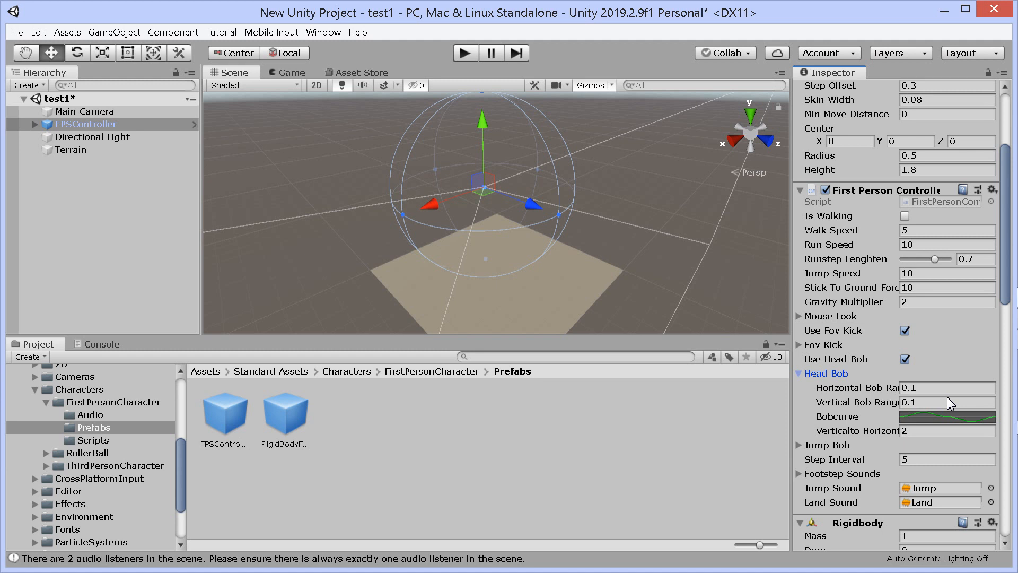
left_click(904, 358)
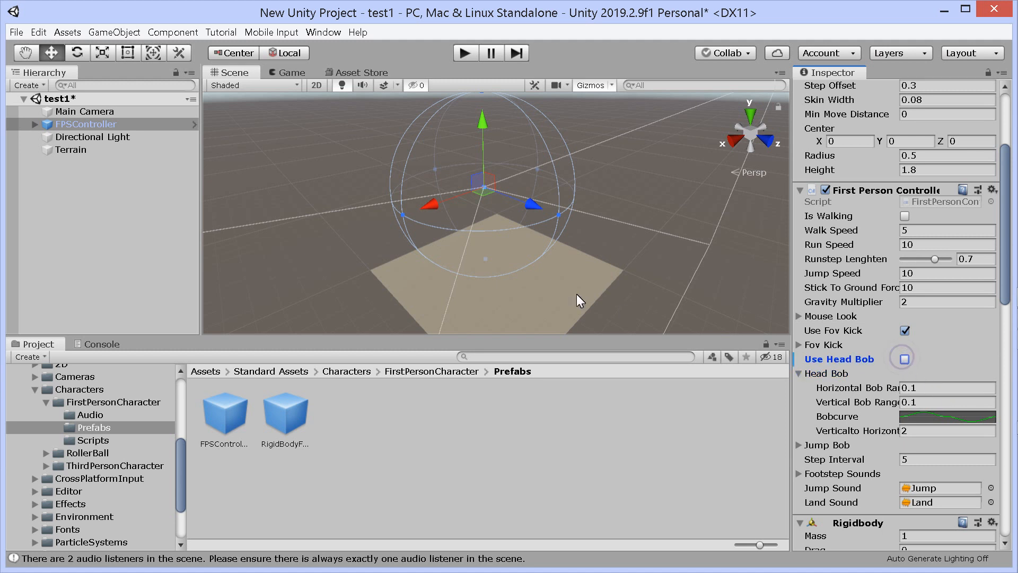
mouse_move(464, 53)
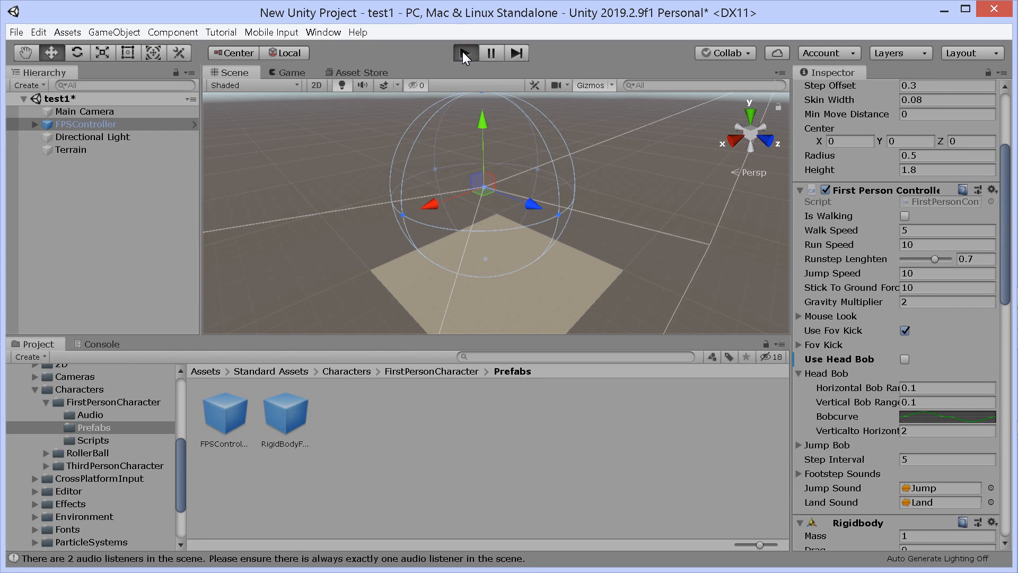
left_click(465, 53)
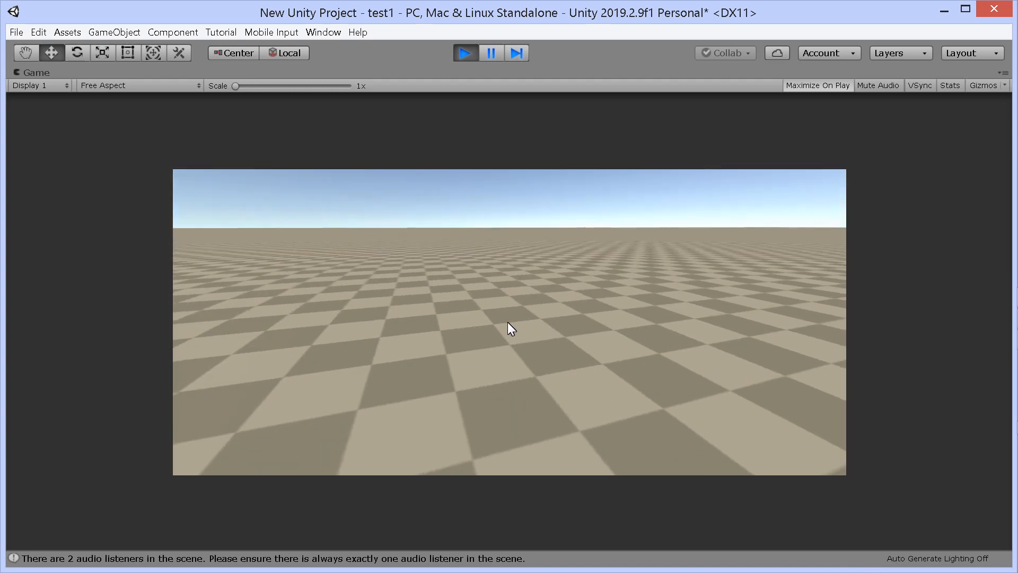
left_click(464, 53)
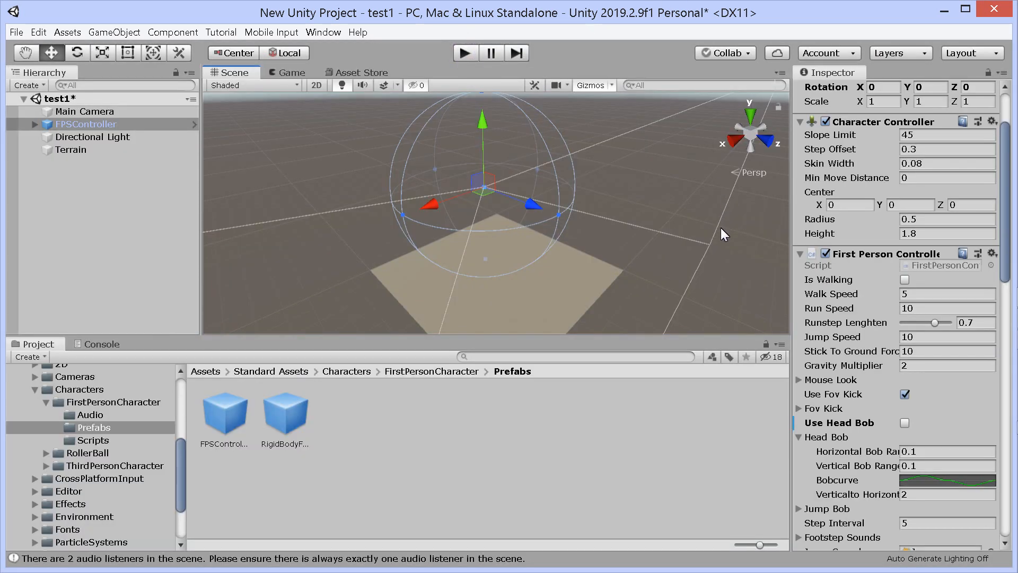
scroll("up", 3)
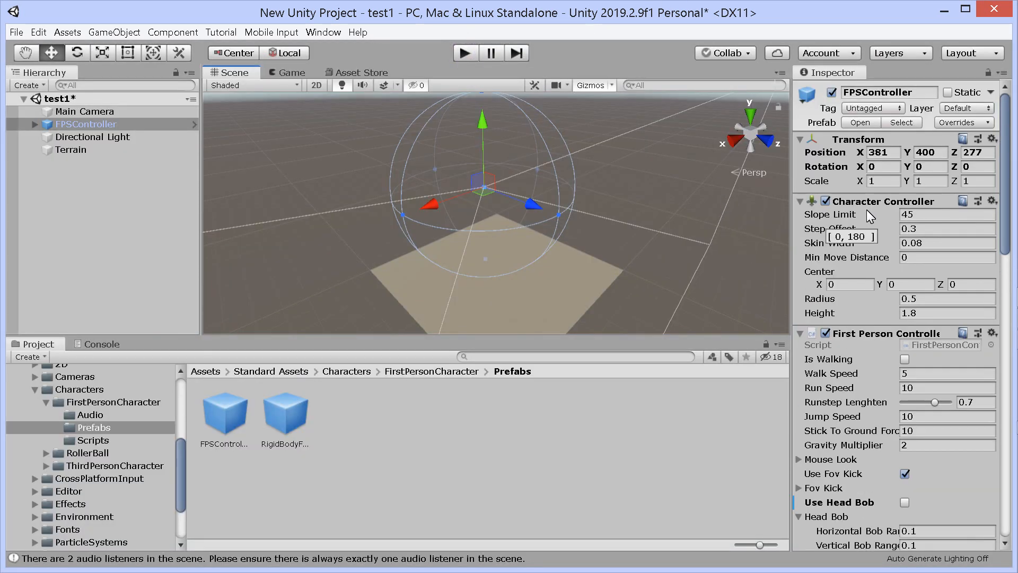
scroll("down", 3)
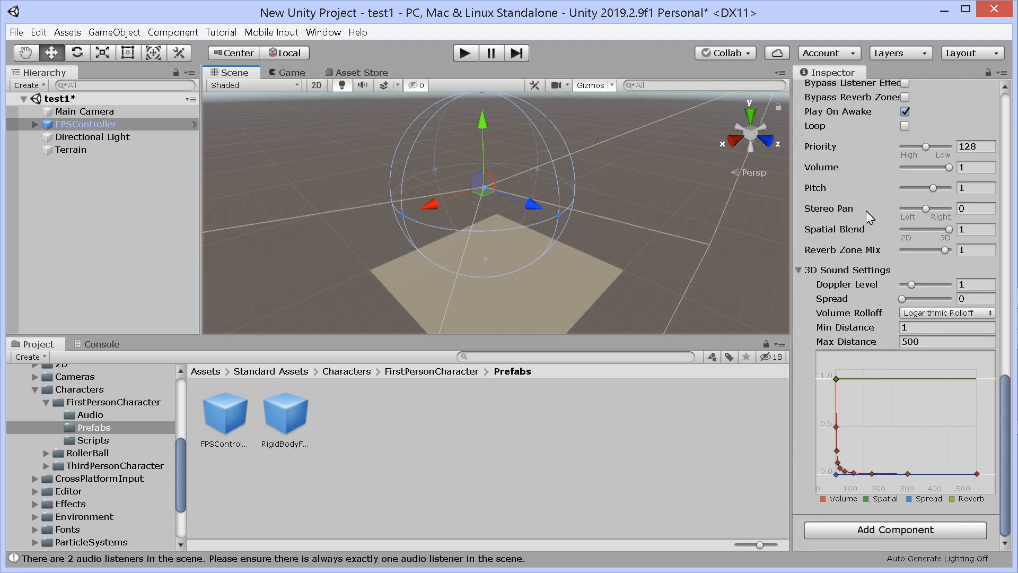
Step: On the FirstPersonCharacter camera, turn off Physical Camera, leaving field of view 26.991
left_click(37, 124)
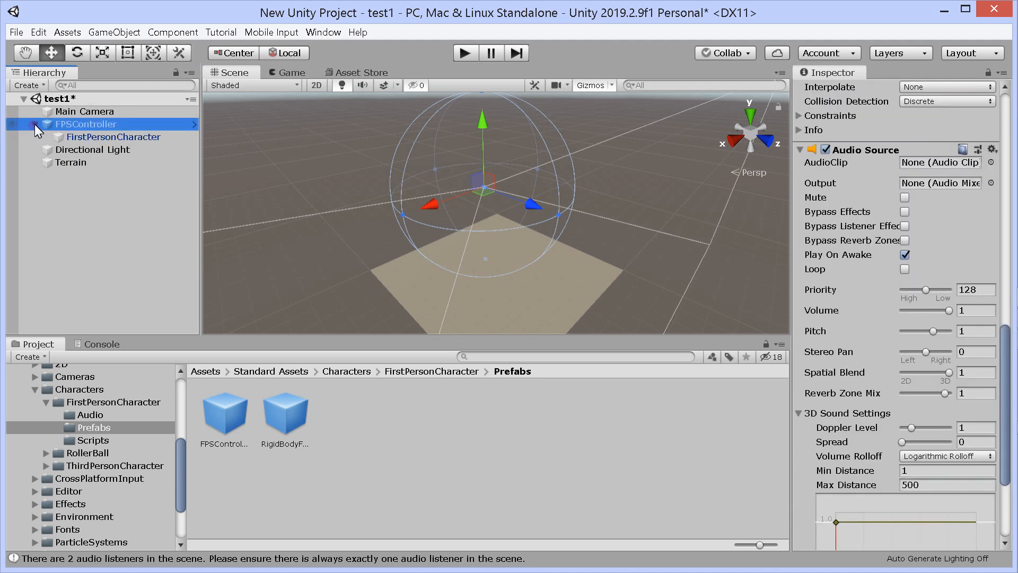
left_click(113, 137)
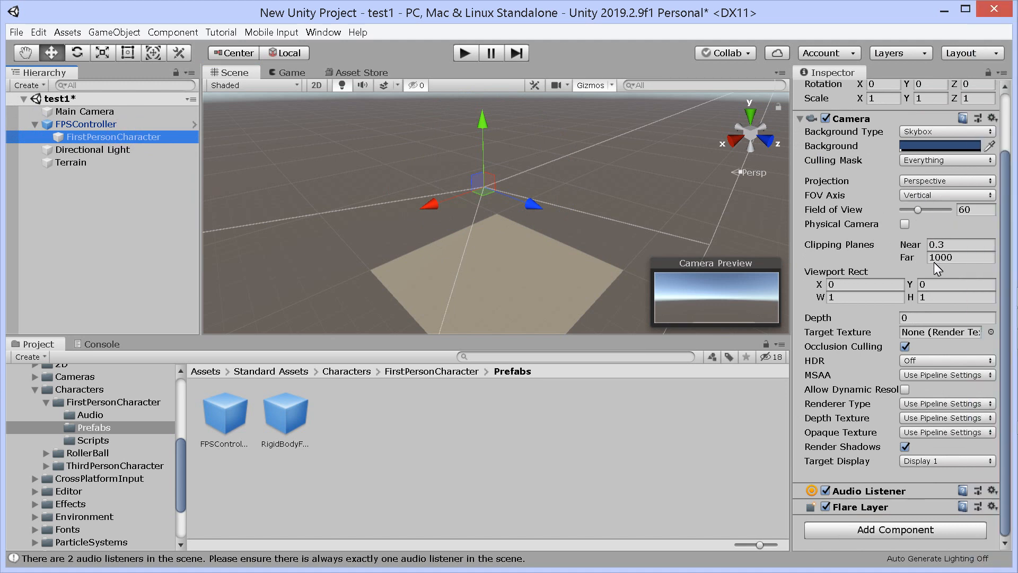
mouse_move(881, 234)
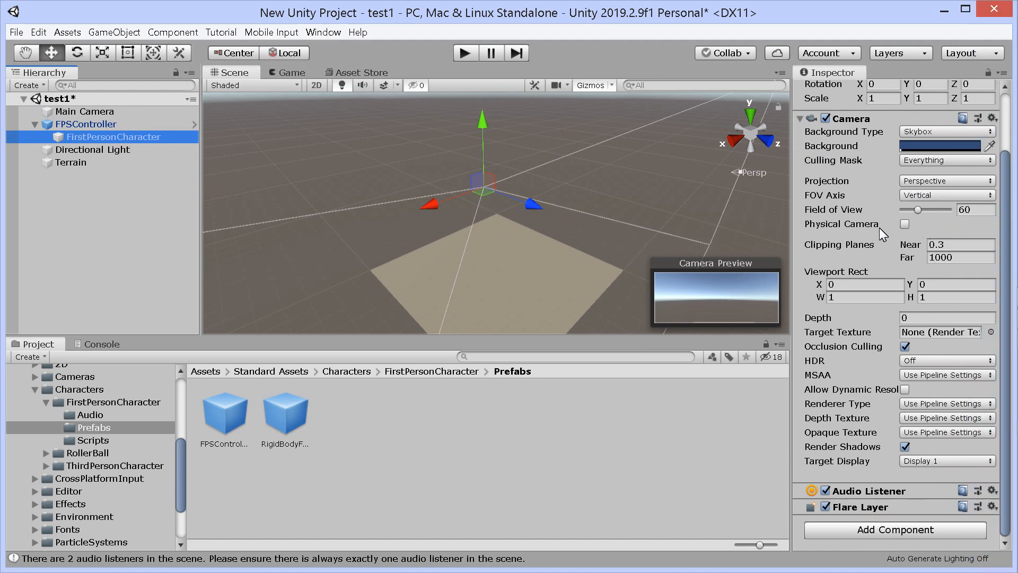
mouse_move(922, 272)
type("80")
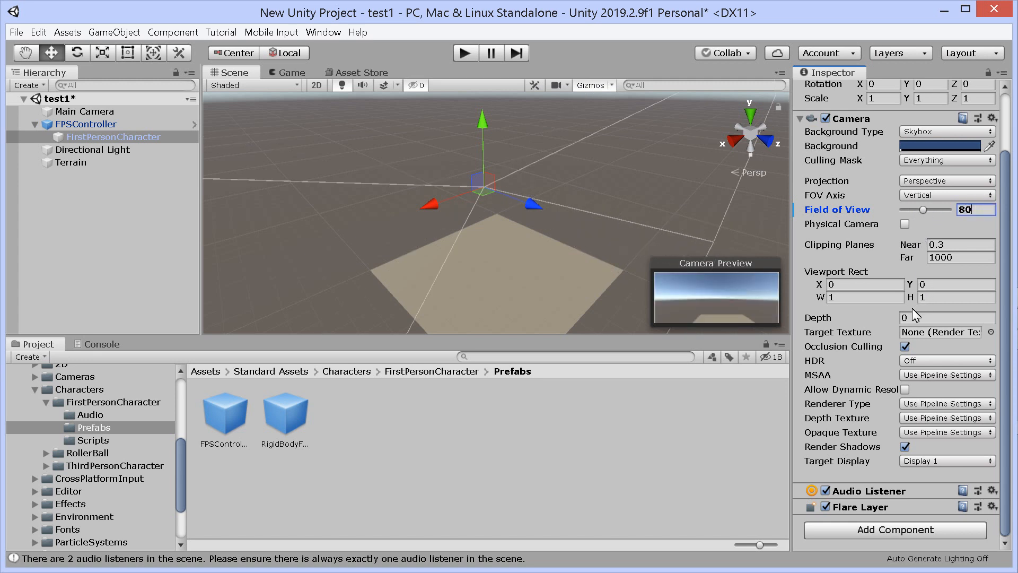
mouse_move(909, 343)
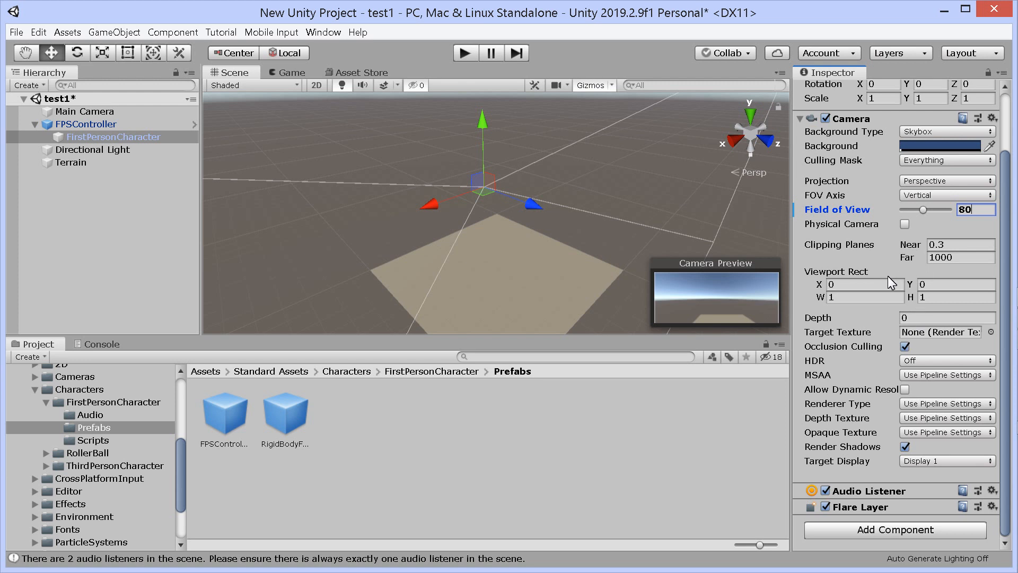
left_click(905, 224)
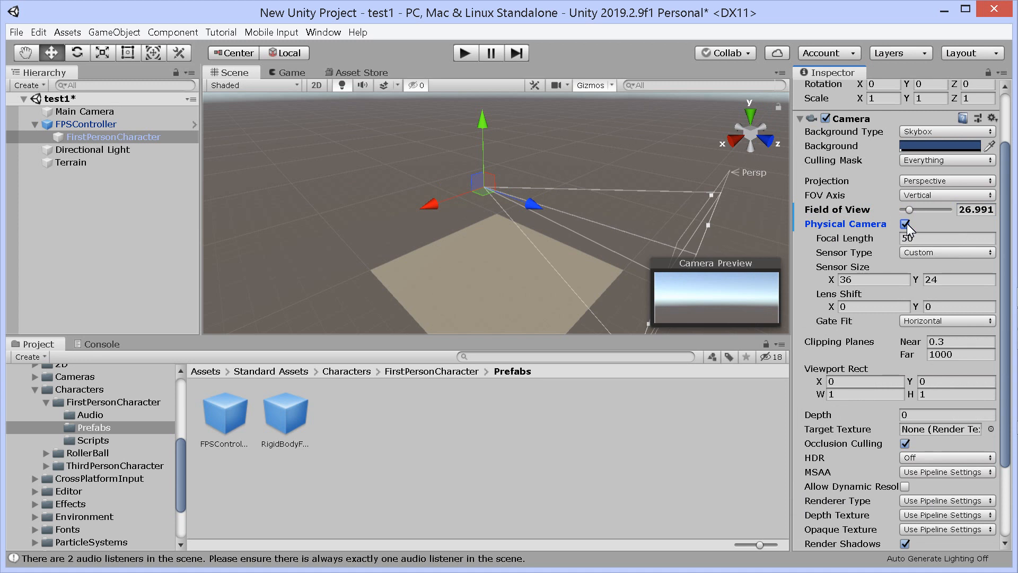
left_click(906, 224)
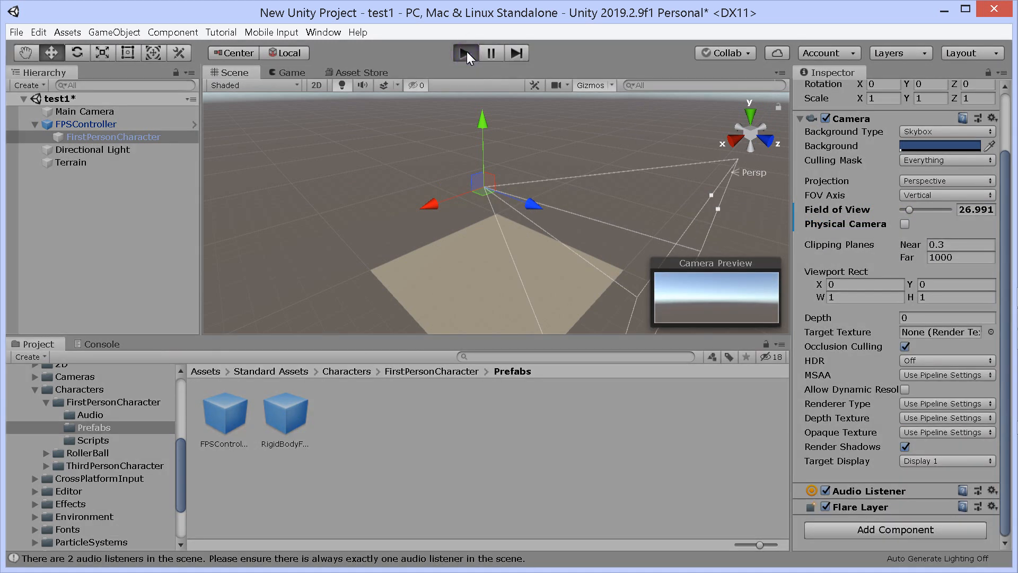
Step: Play-test the scene trying Game view aspects 5:4, 16:10 and finally 16:9, then stop
left_click(465, 53)
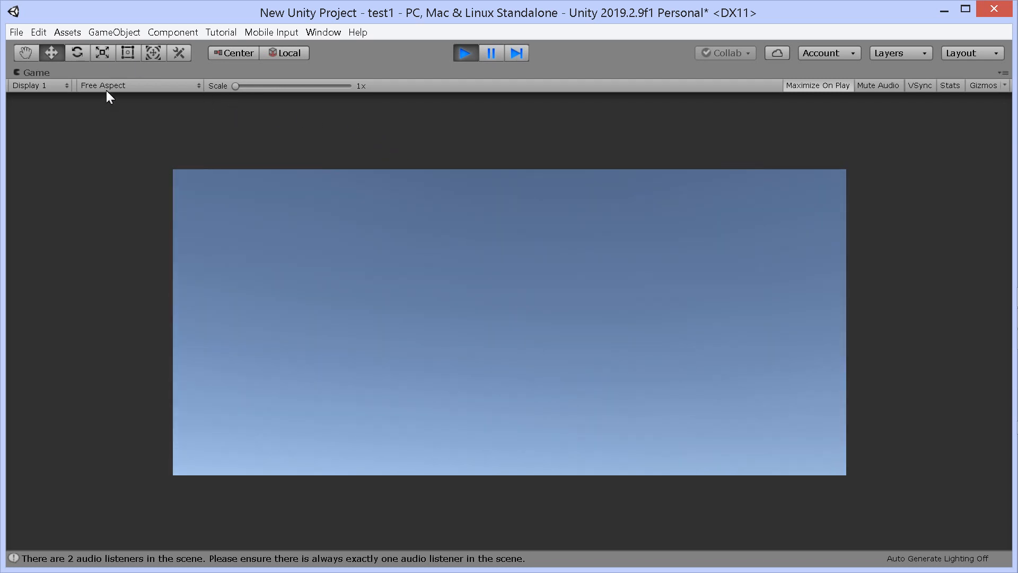
mouse_move(133, 95)
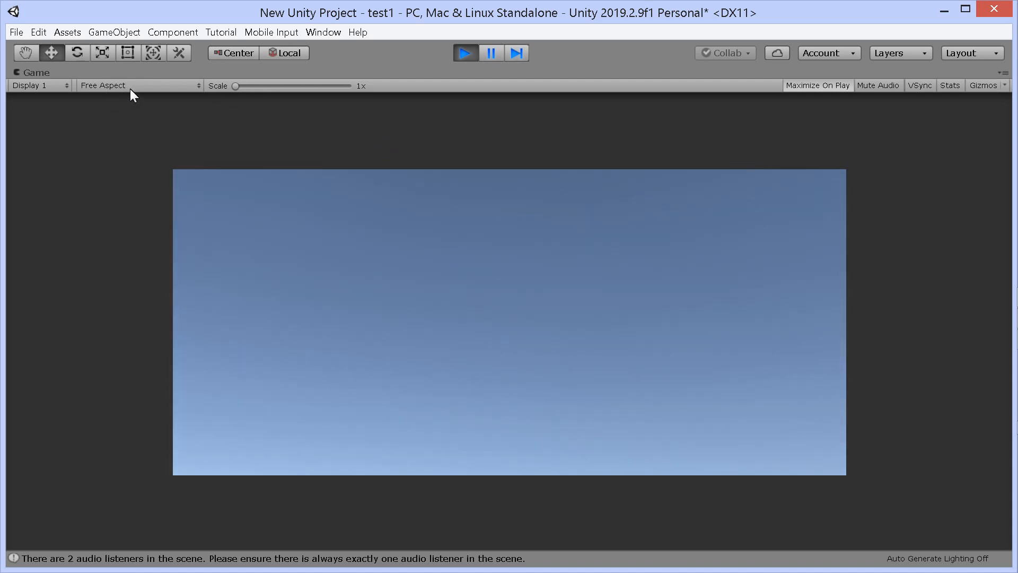
left_click(137, 85)
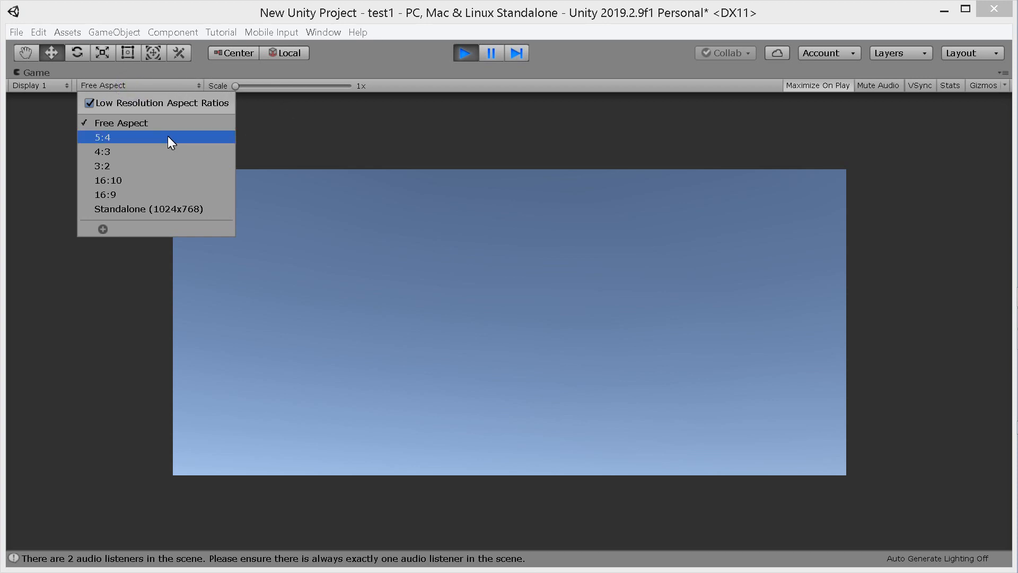
left_click(102, 137)
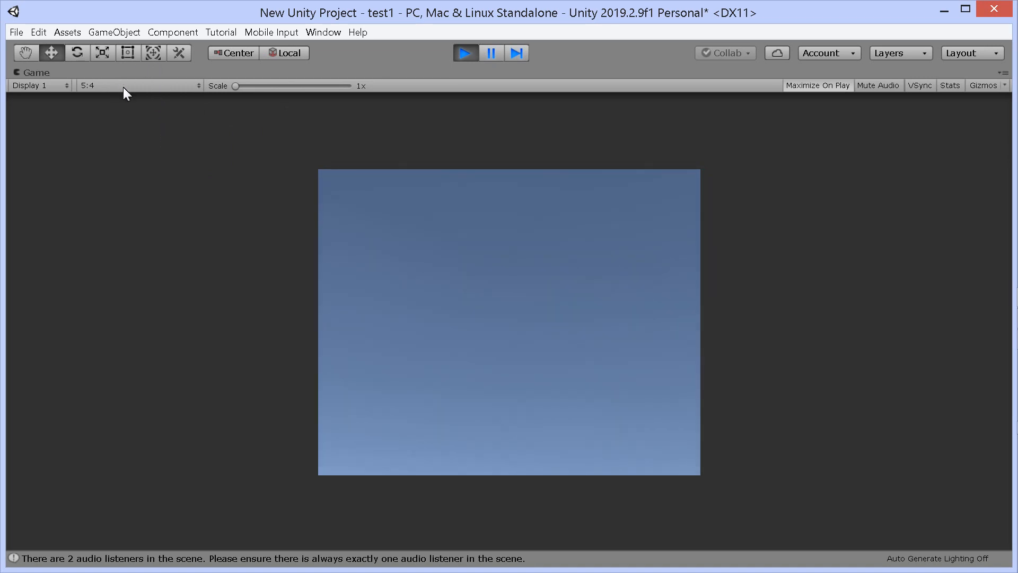
left_click(138, 85)
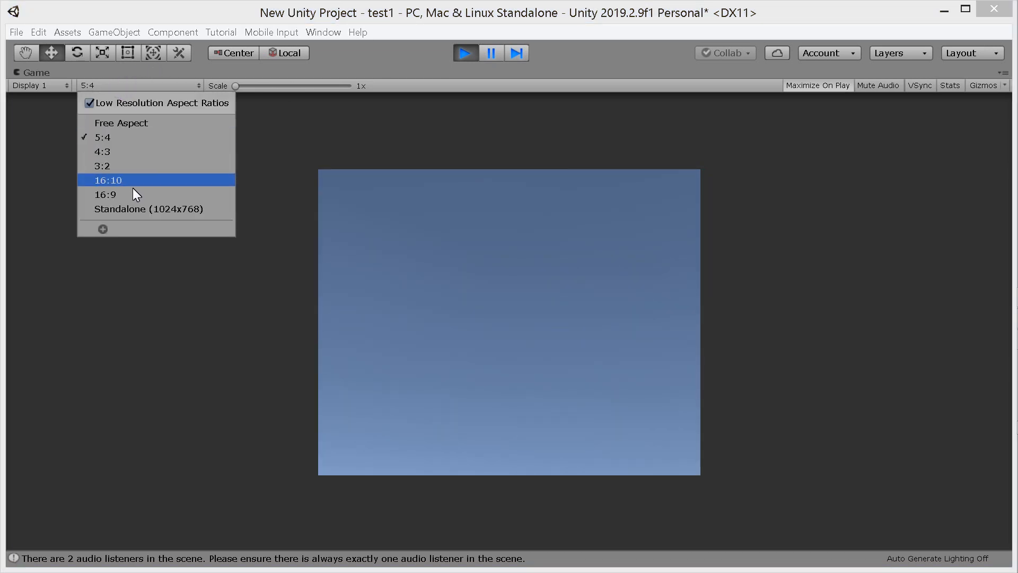
left_click(109, 180)
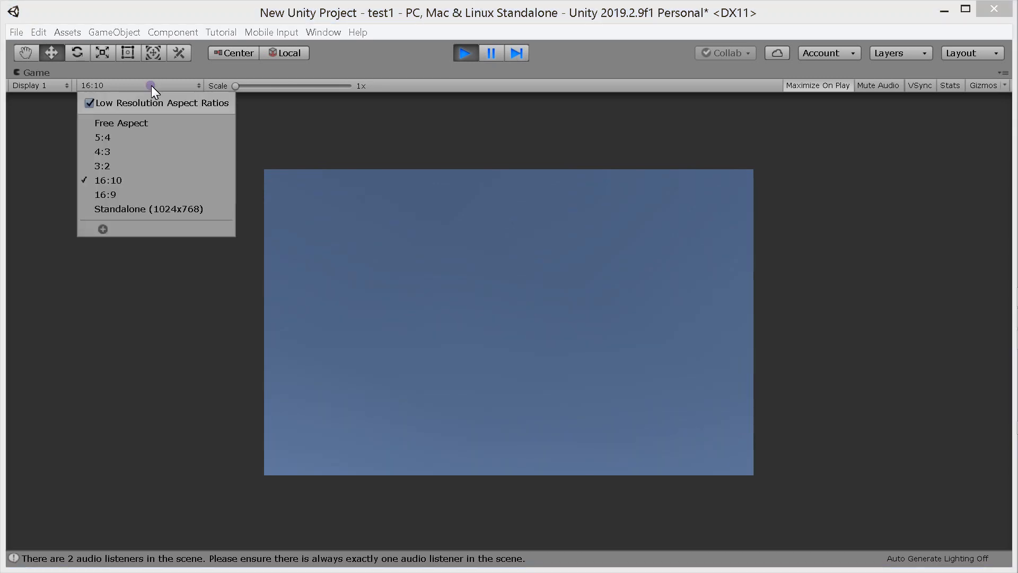
left_click(105, 194)
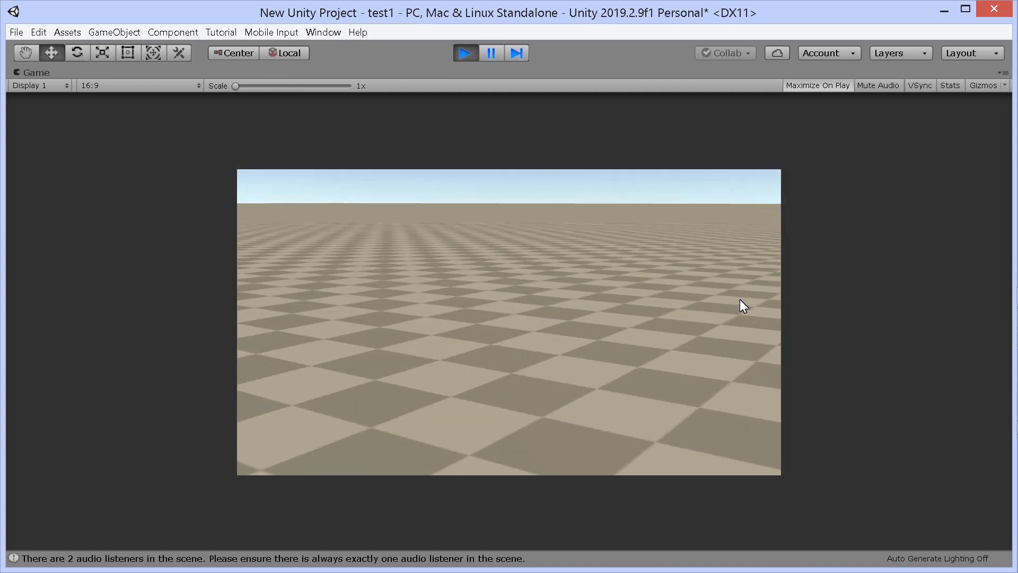
left_click(464, 53)
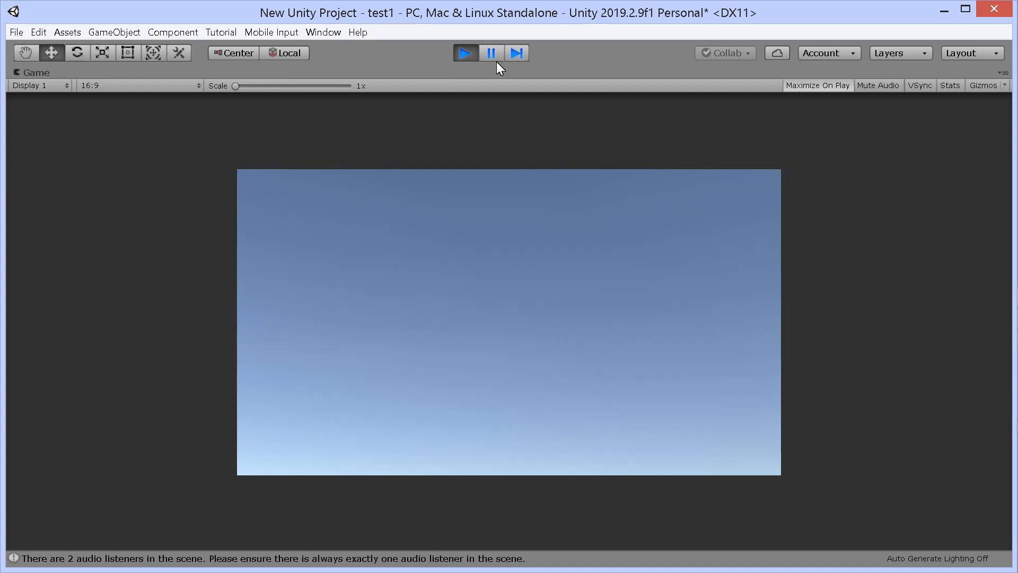
left_click(465, 53)
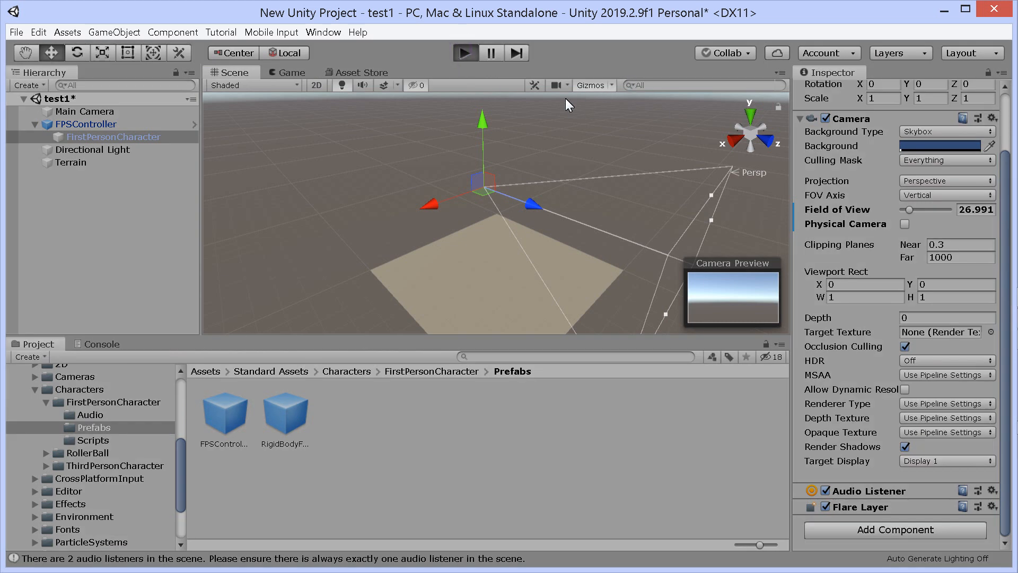
Step: Play-test again with the Game view Scale slider raised to 1.43x, then stop
left_click(465, 53)
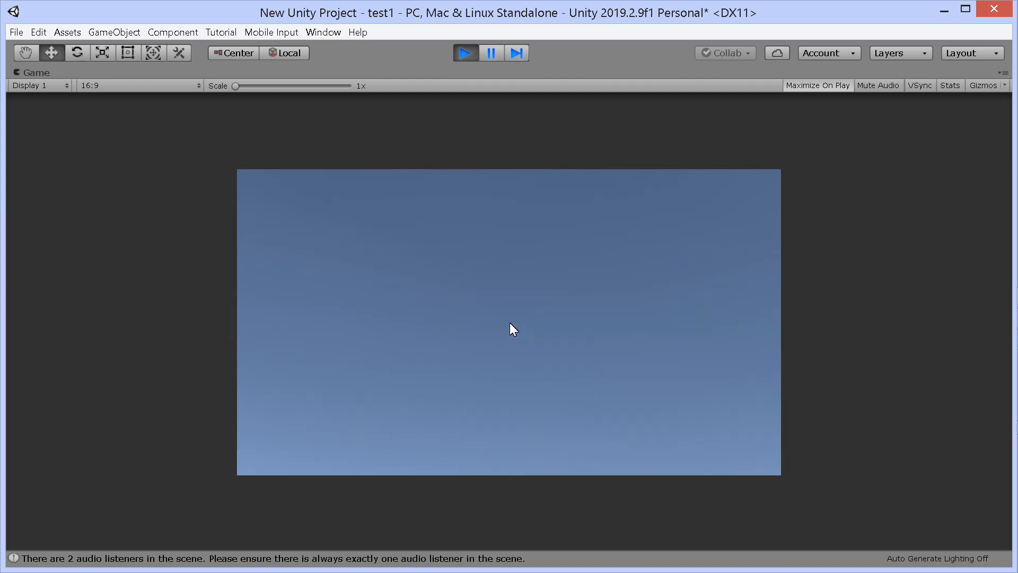
left_click(509, 325)
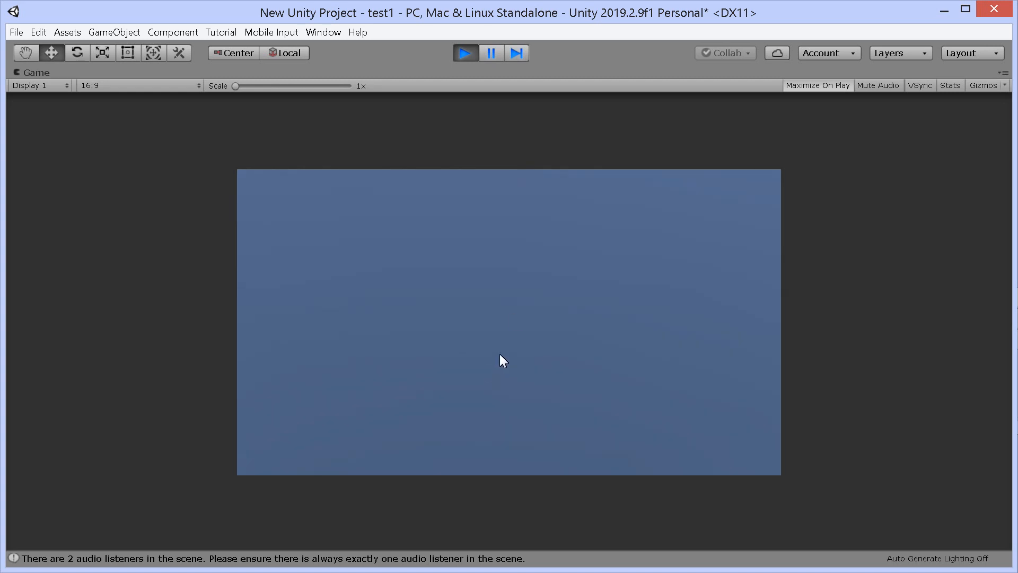
left_click_drag(239, 85, 242, 85)
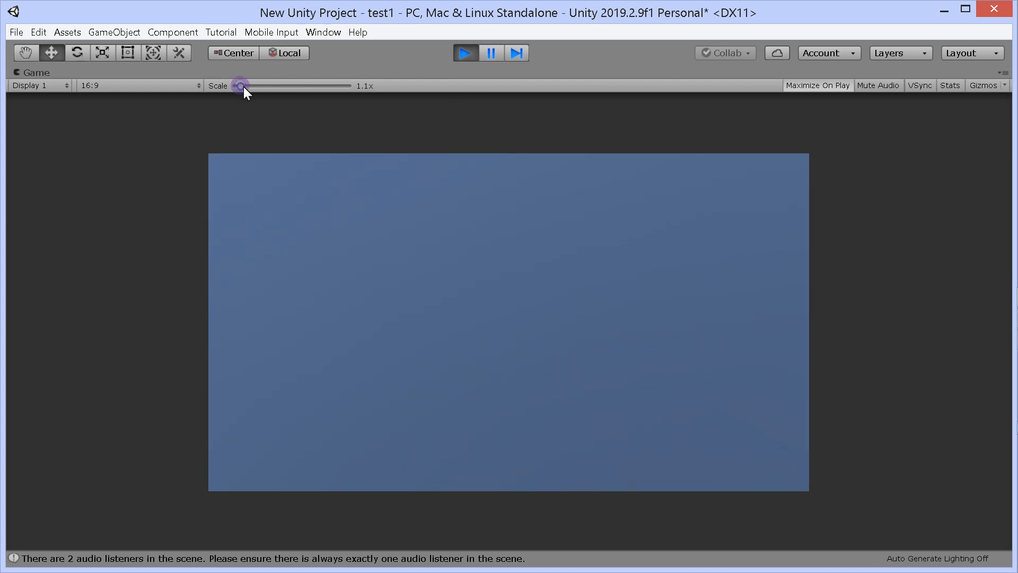
left_click_drag(242, 85, 260, 85)
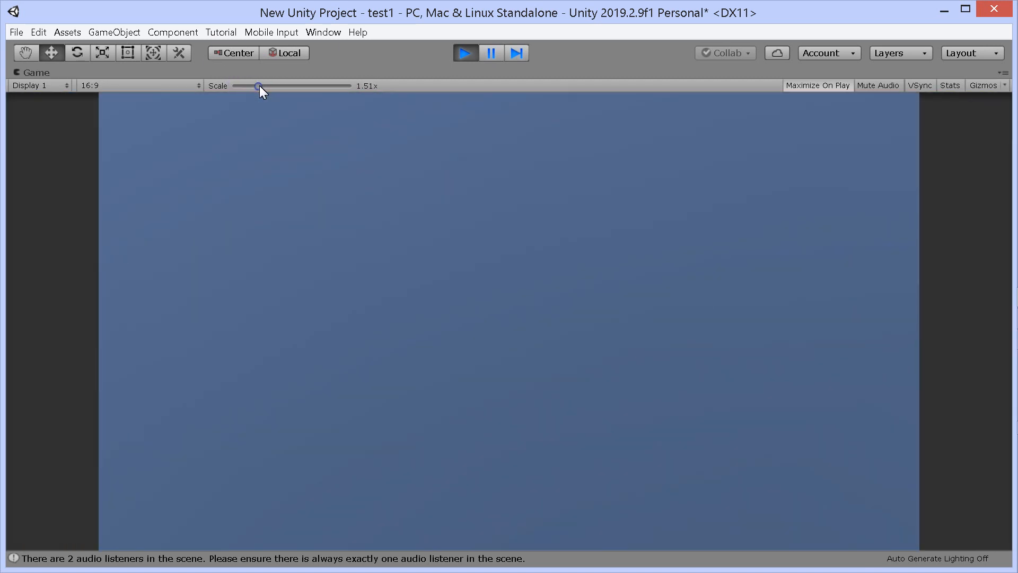
left_click_drag(260, 85, 256, 85)
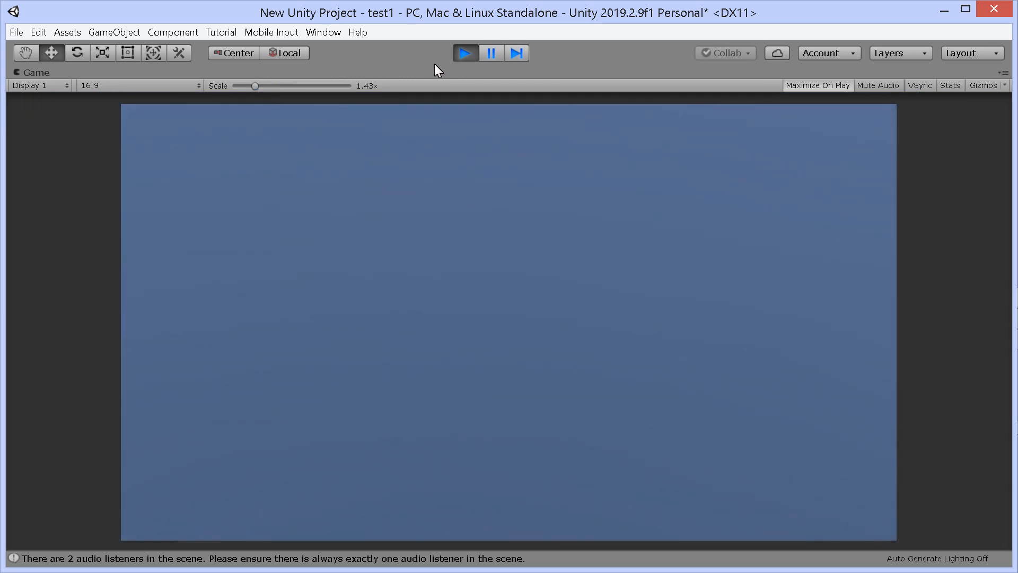
left_click(464, 53)
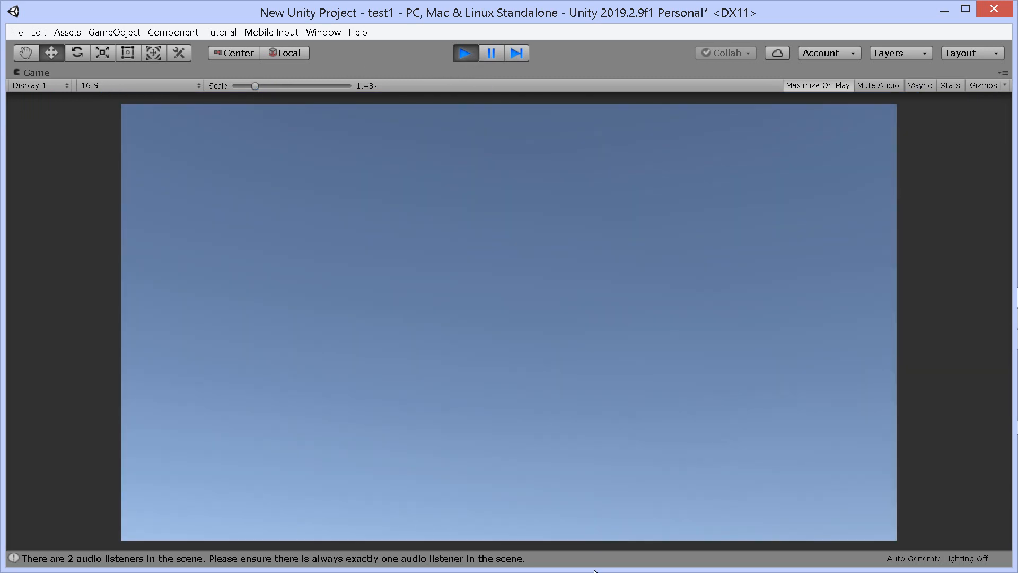
left_click(464, 53)
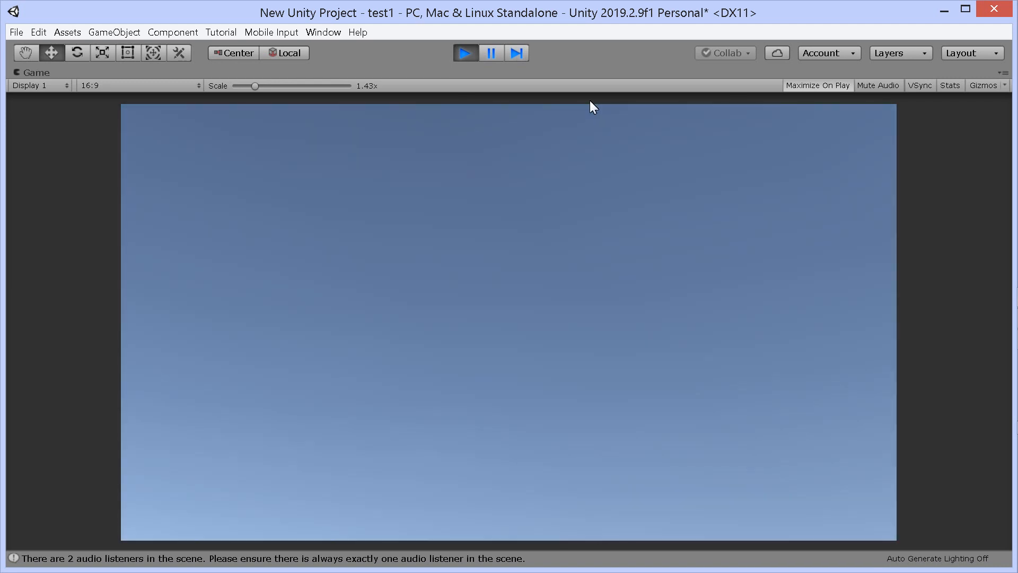
left_click(464, 53)
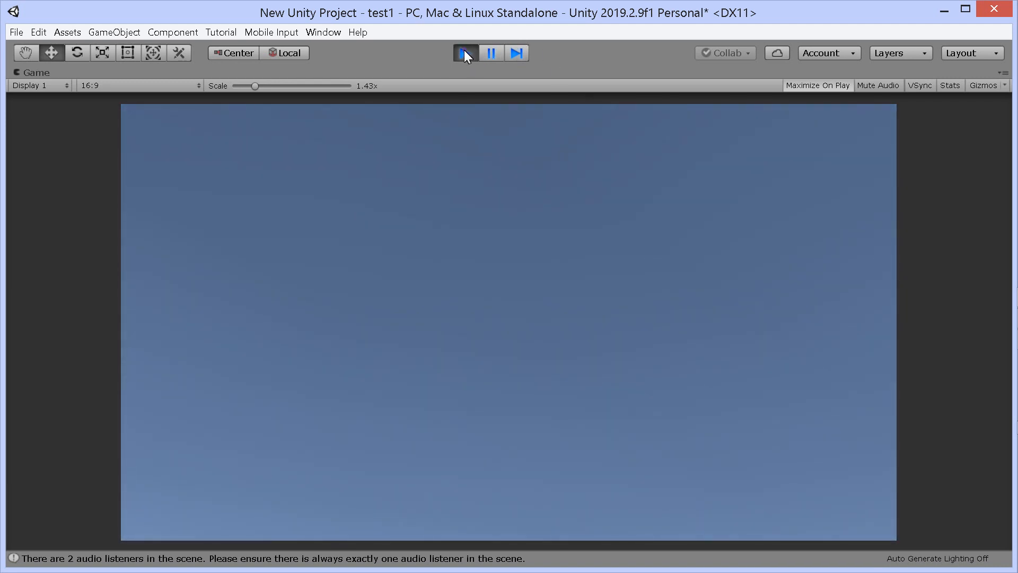
left_click(464, 53)
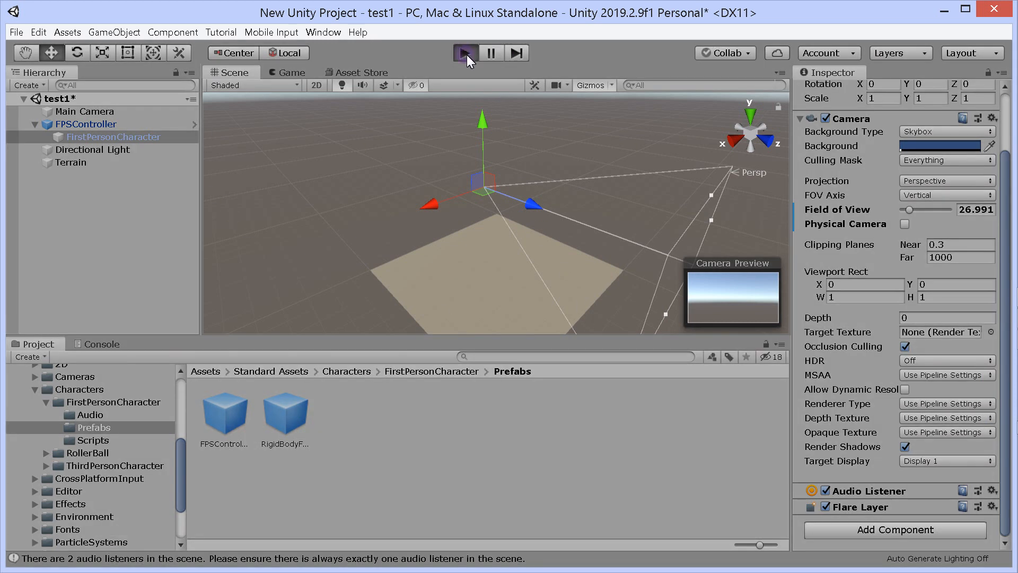
mouse_move(502, 91)
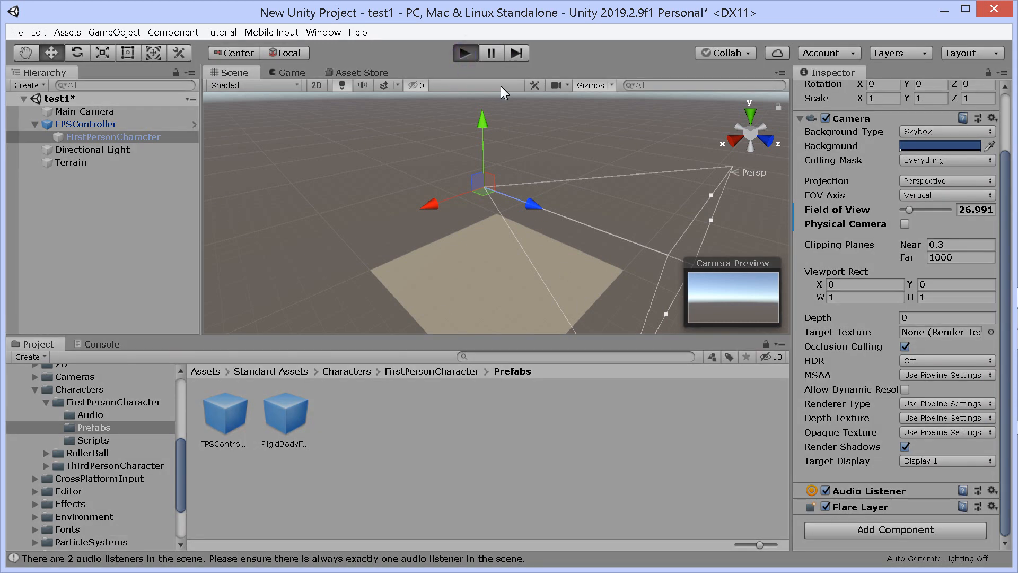
Step: Run a brief play test, stop, and start the scene running again at 1.43x scale
left_click(465, 53)
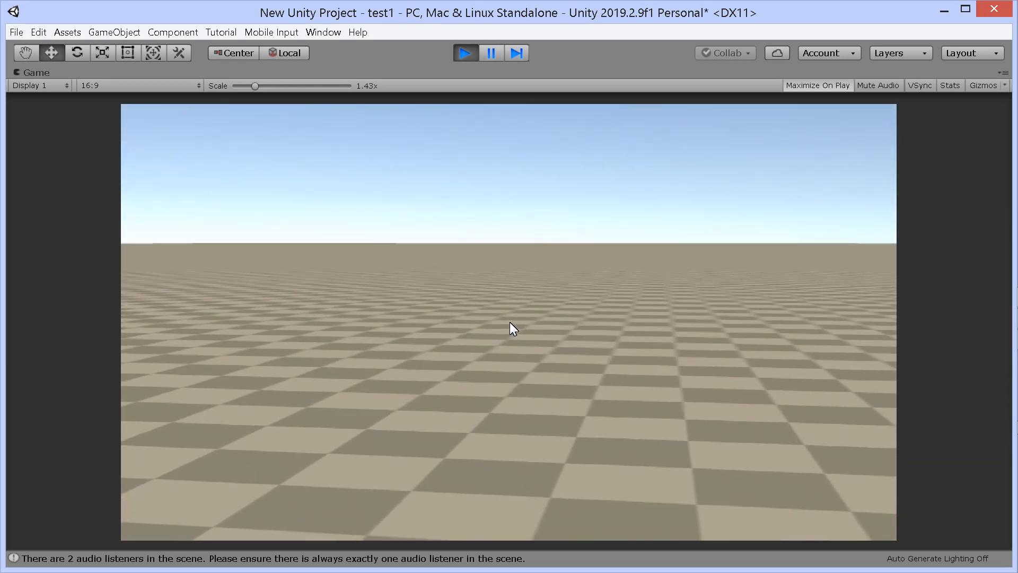
left_click(464, 53)
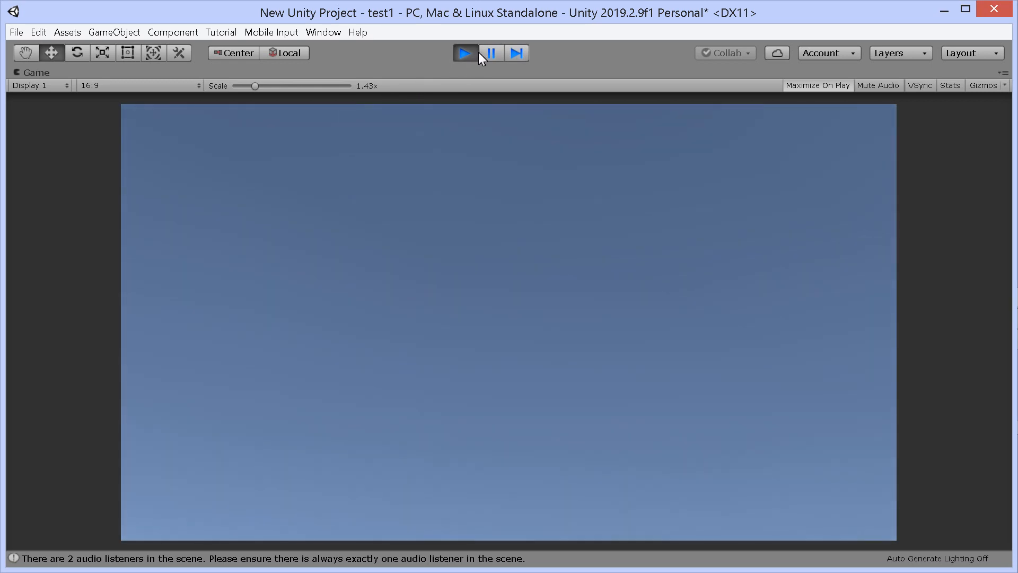
left_click(465, 53)
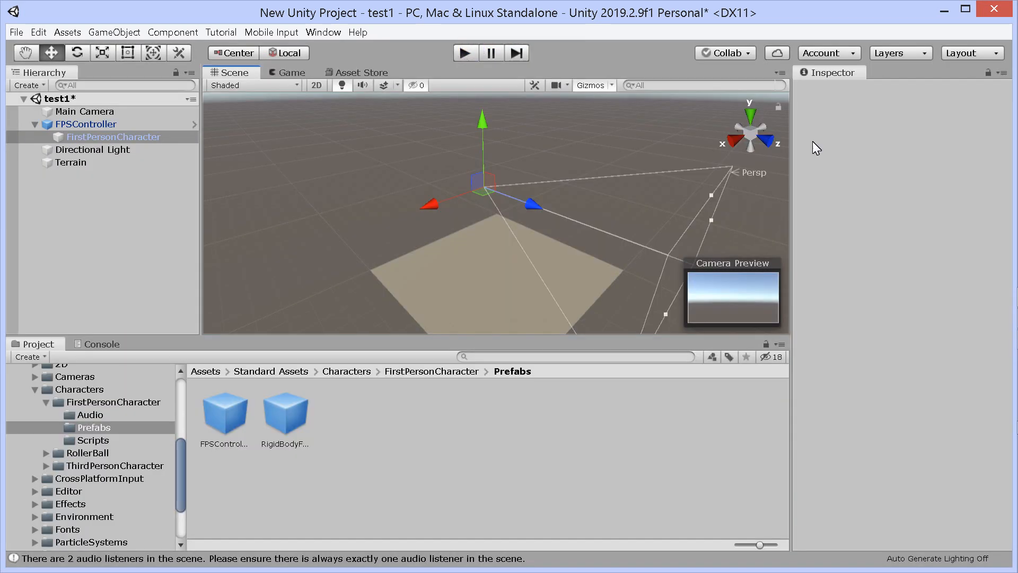
left_click(113, 137)
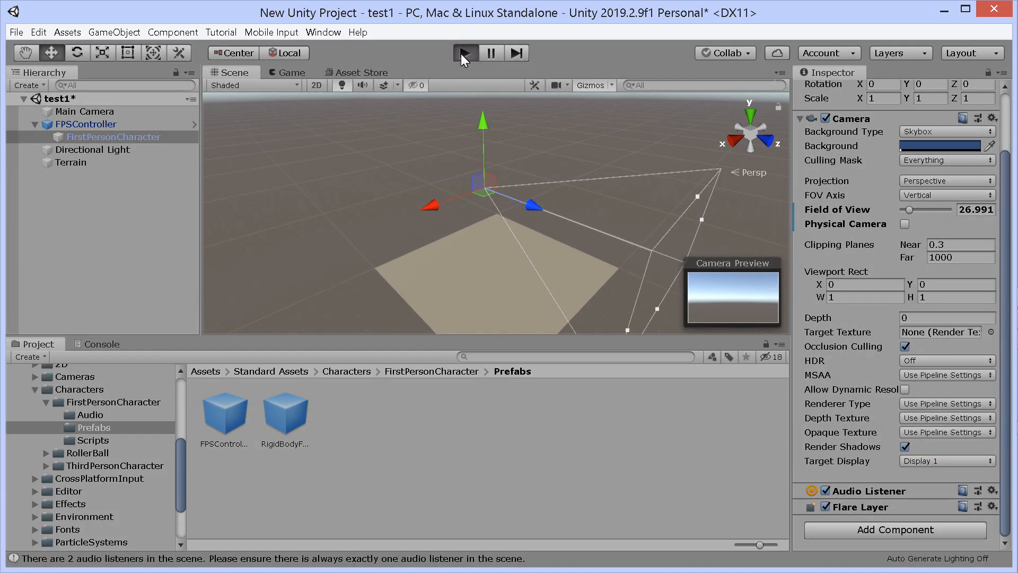
left_click(465, 53)
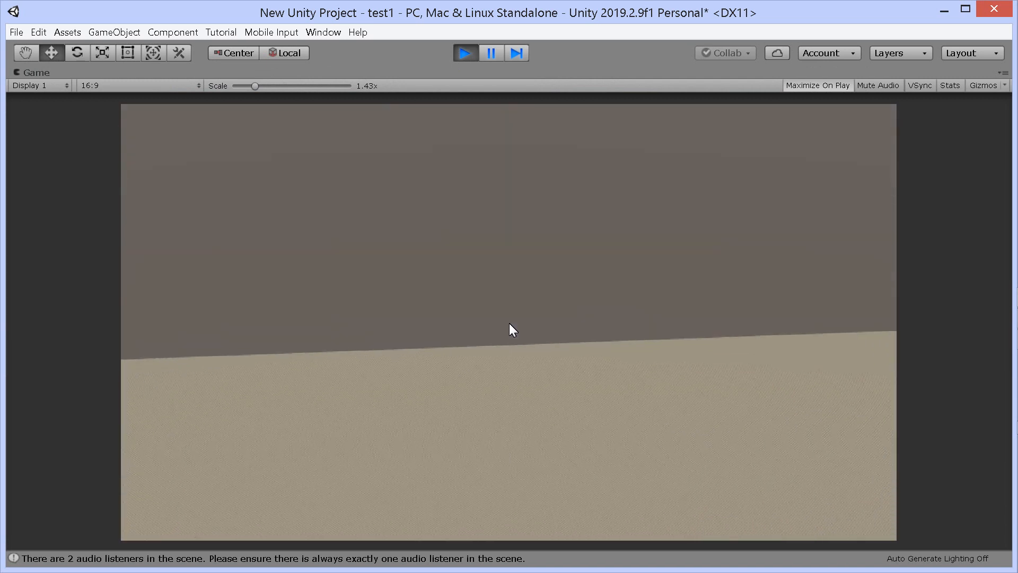